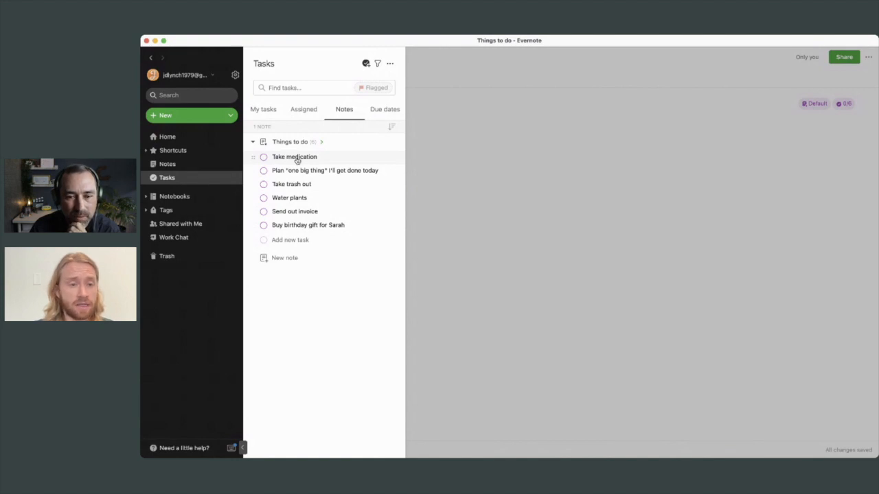
Step: Schedule the Take medication task for today at 10:00 PM with a daily repeat
click(292, 156)
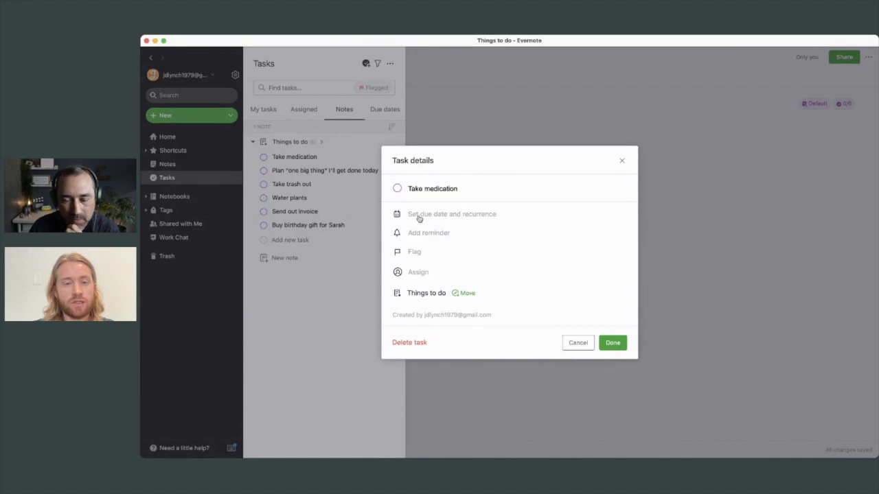
click(451, 213)
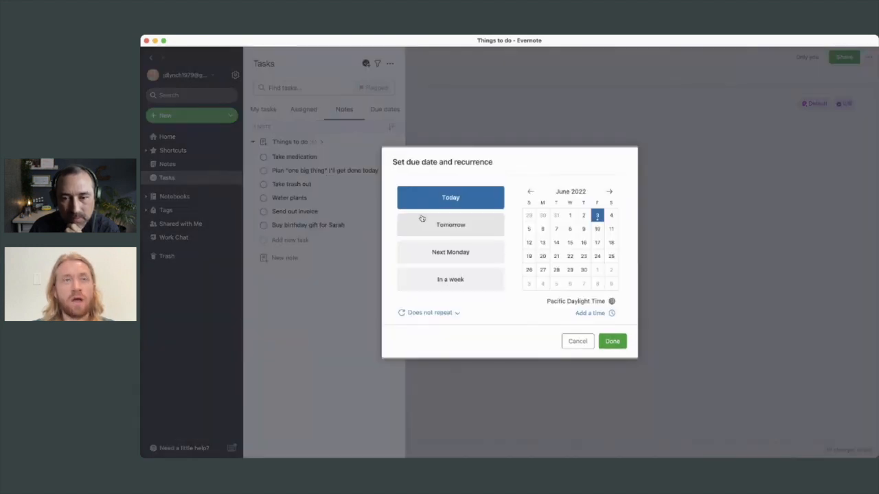
mouse_move(489, 252)
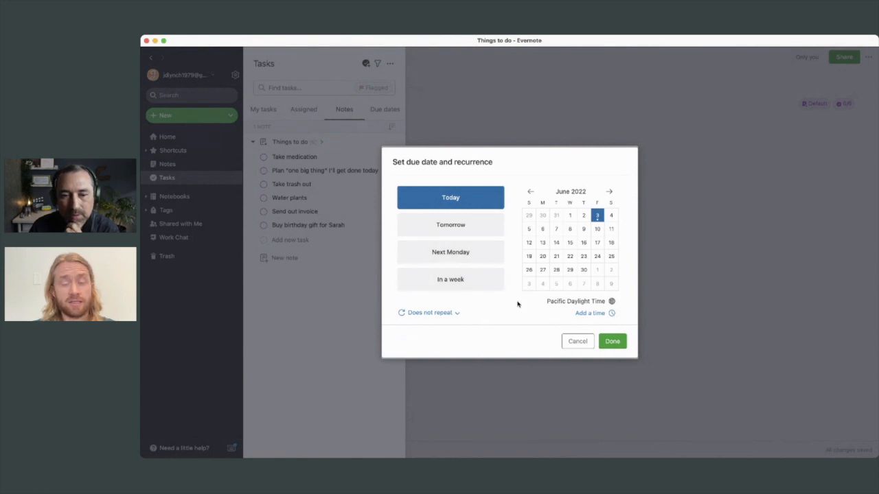
mouse_move(521, 312)
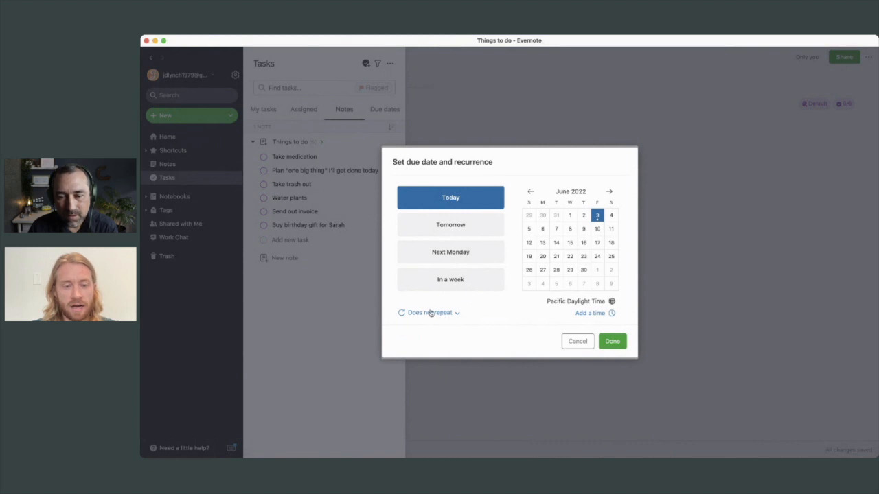
mouse_move(435, 316)
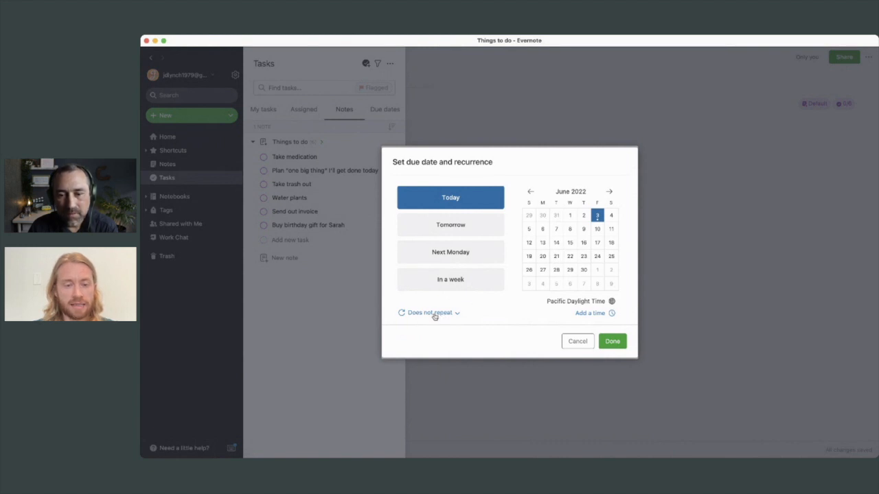
click(428, 313)
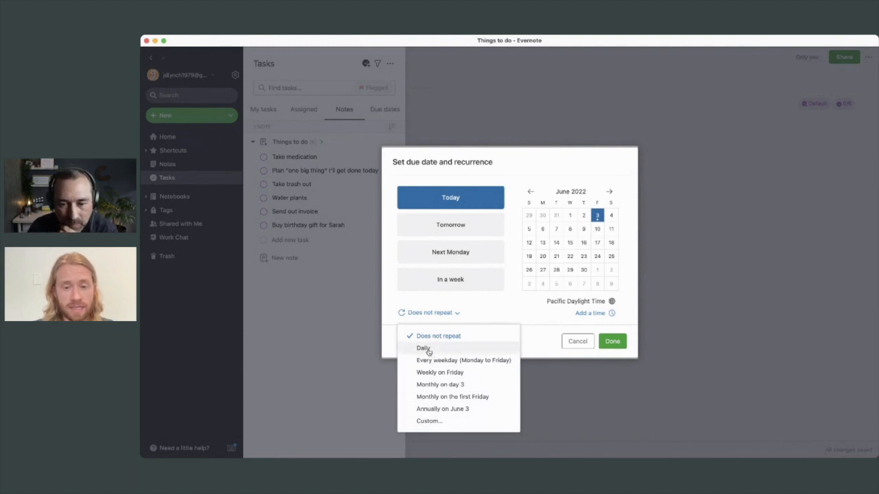
click(423, 348)
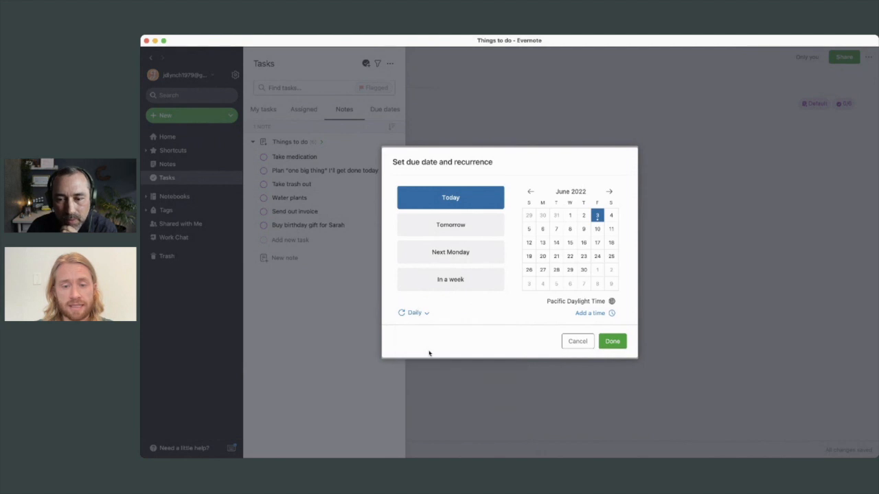
click(589, 313)
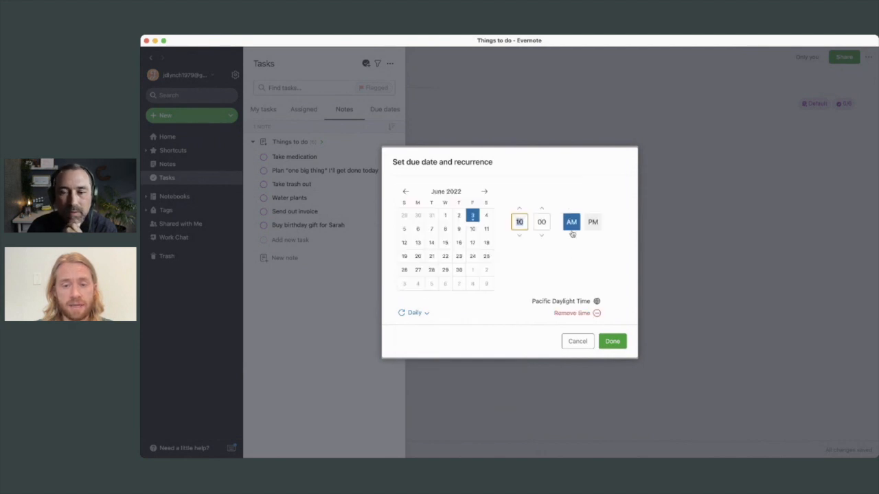
click(592, 222)
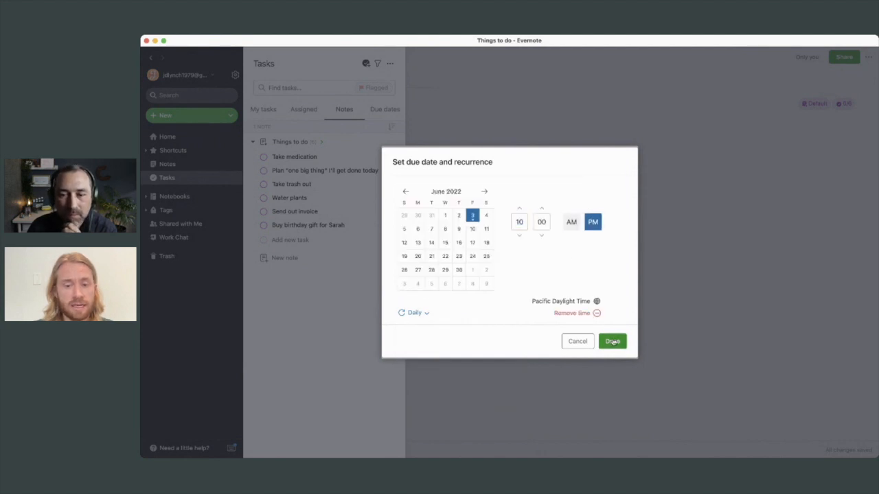
click(612, 341)
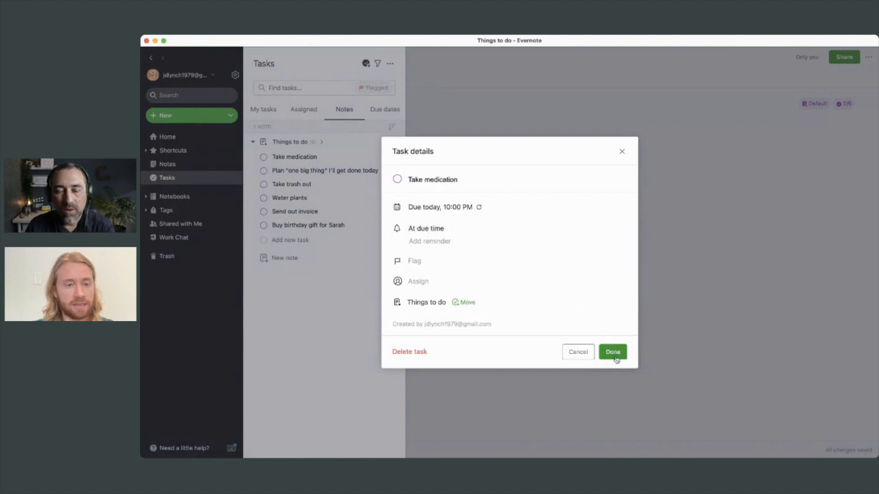
click(613, 351)
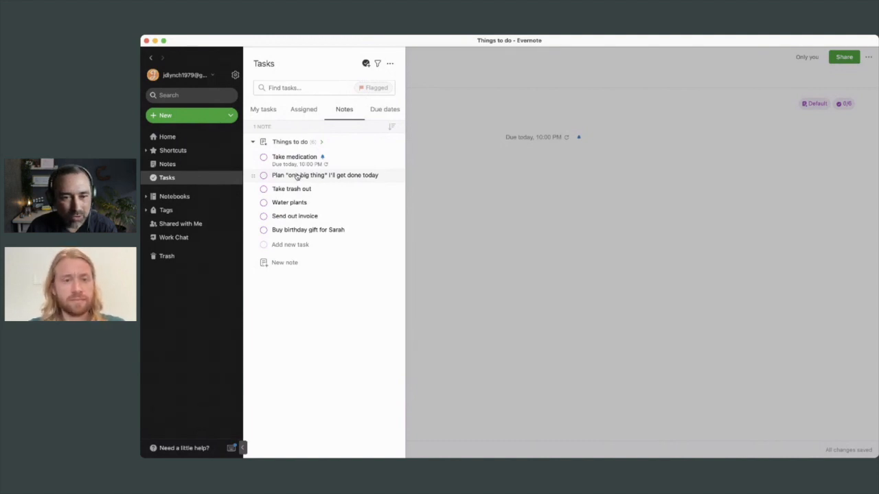
mouse_move(389, 63)
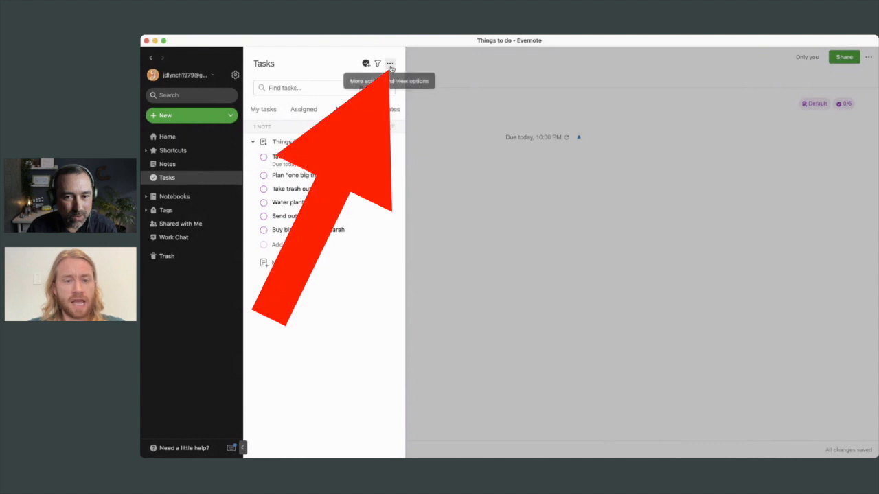
click(390, 63)
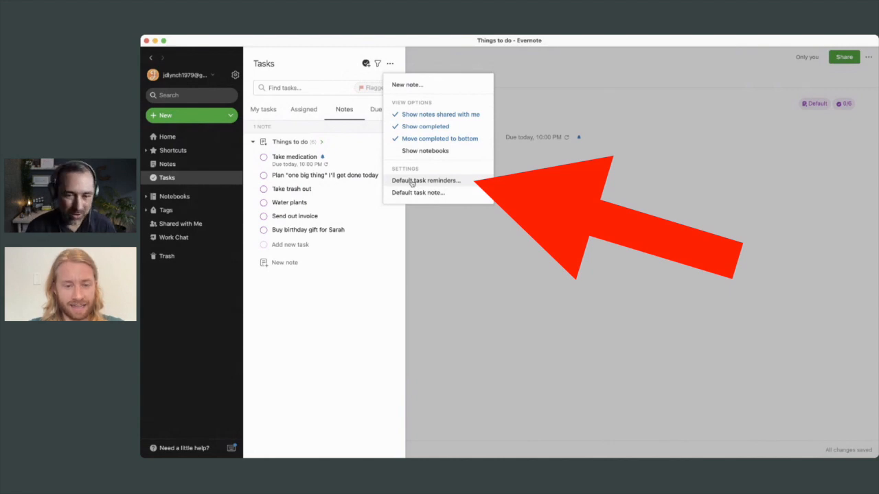
click(426, 181)
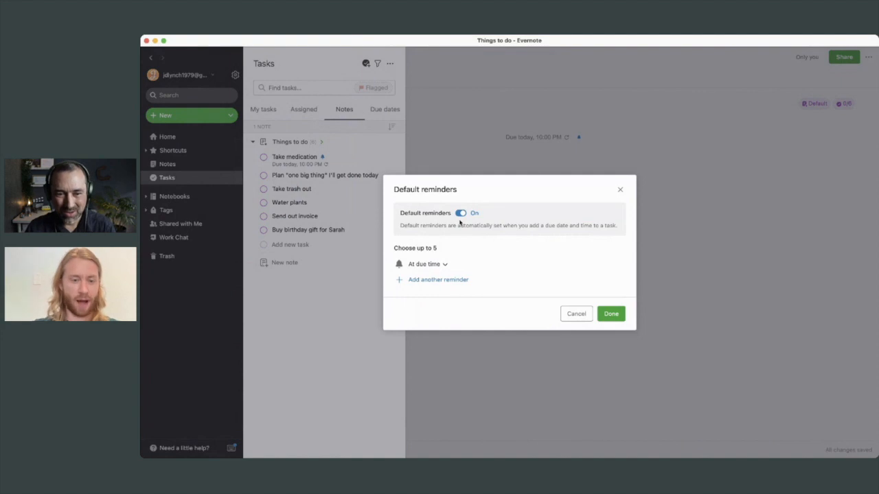
mouse_move(594, 293)
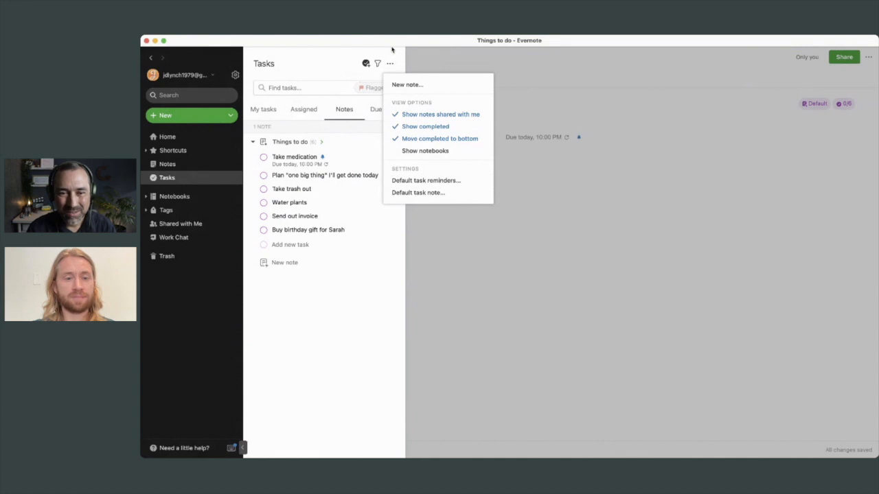
click(358, 165)
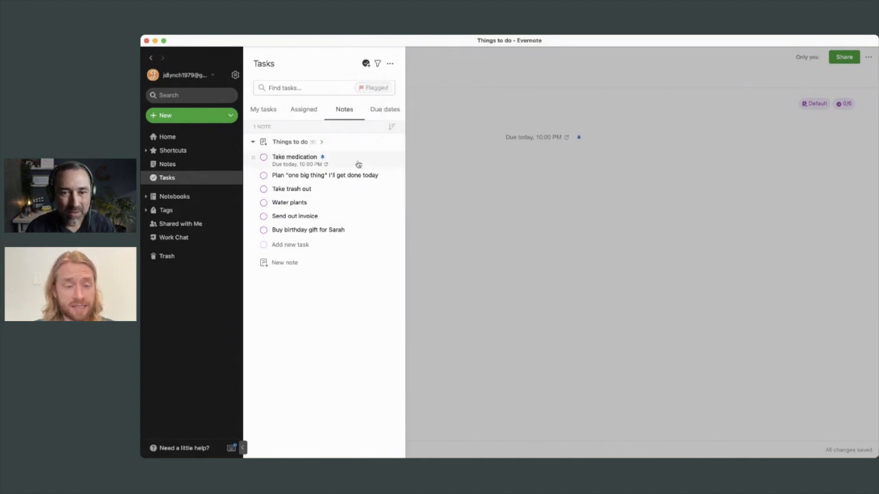
mouse_move(293, 163)
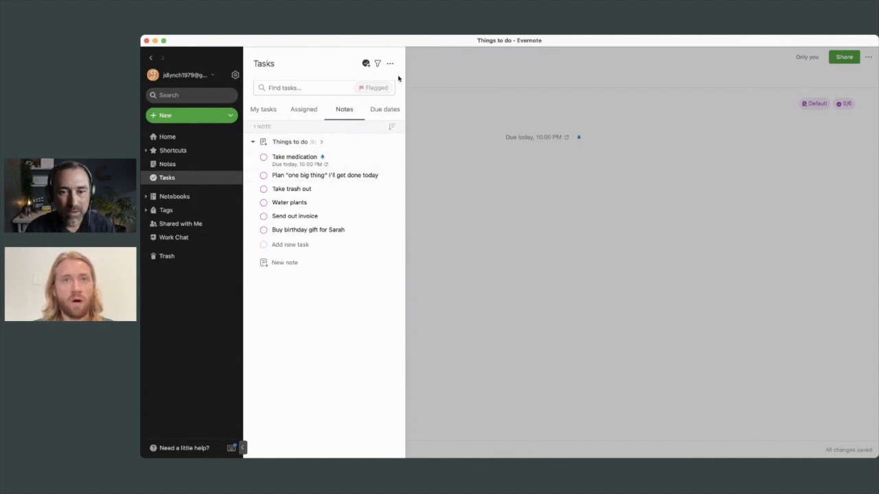
mouse_move(445, 156)
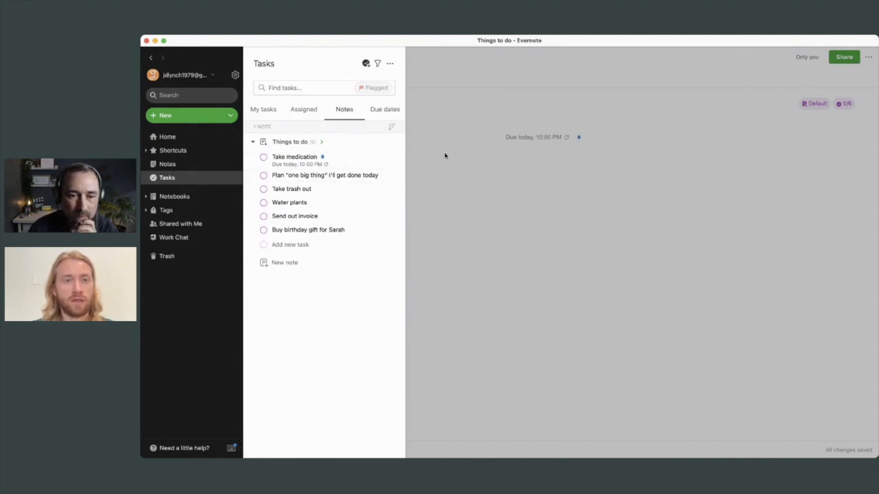
mouse_move(405, 145)
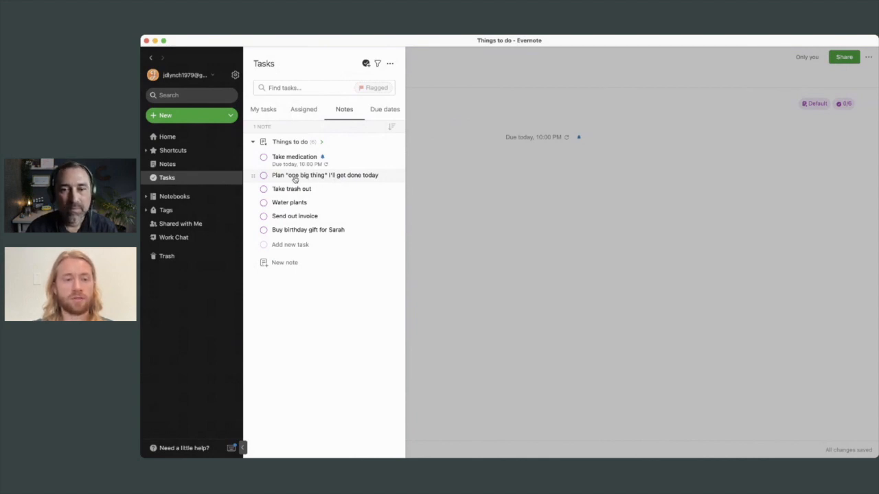
mouse_move(300, 178)
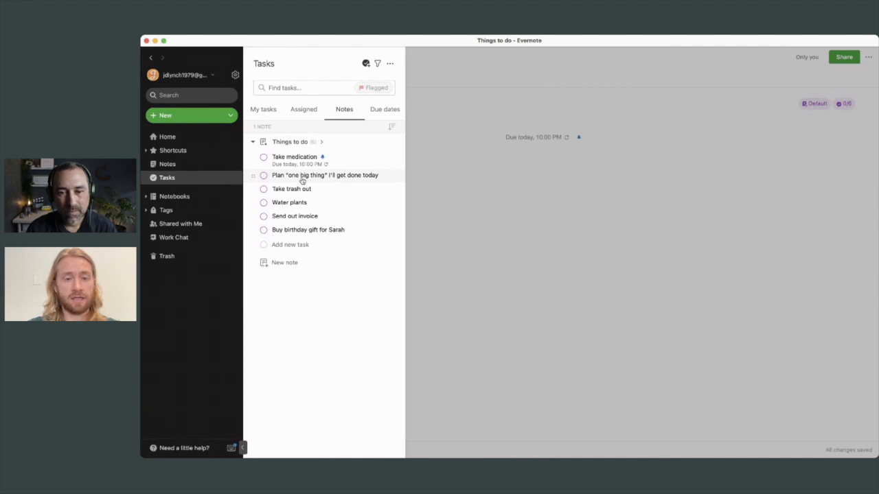
Step: Schedule Plan "one big thing" for Monday June 6 at 8:30 AM, repeating every weekday
click(305, 175)
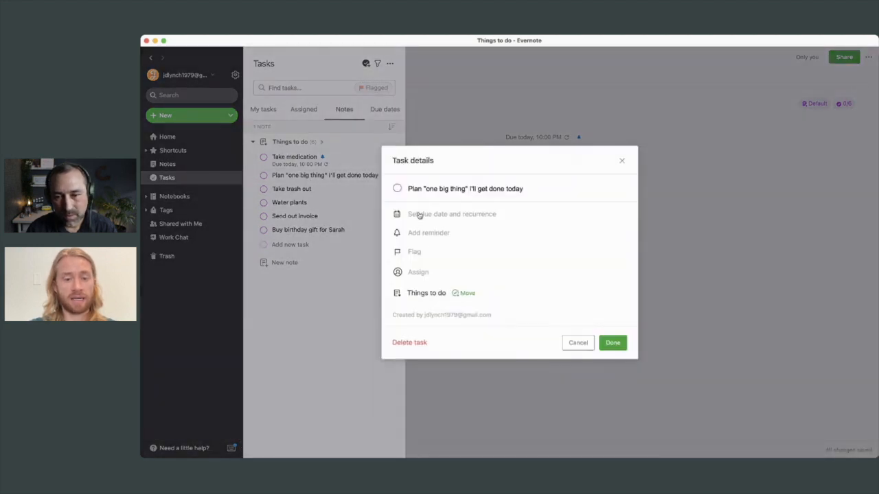
click(451, 214)
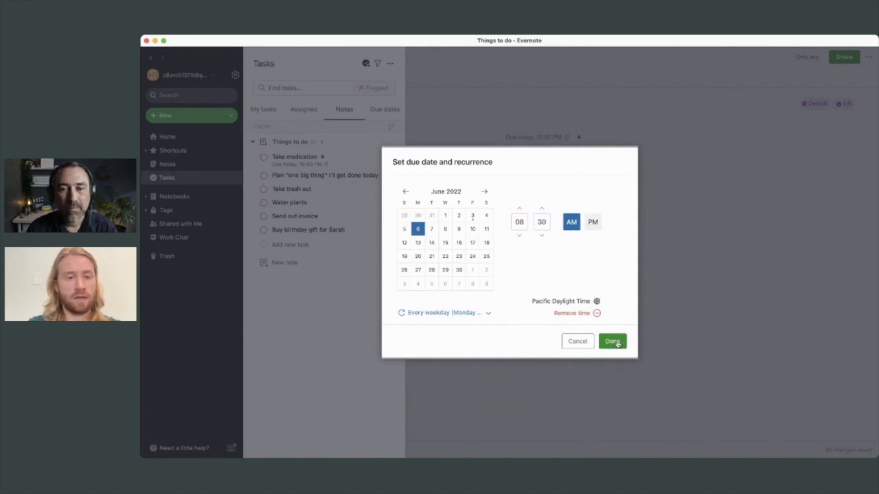
click(612, 341)
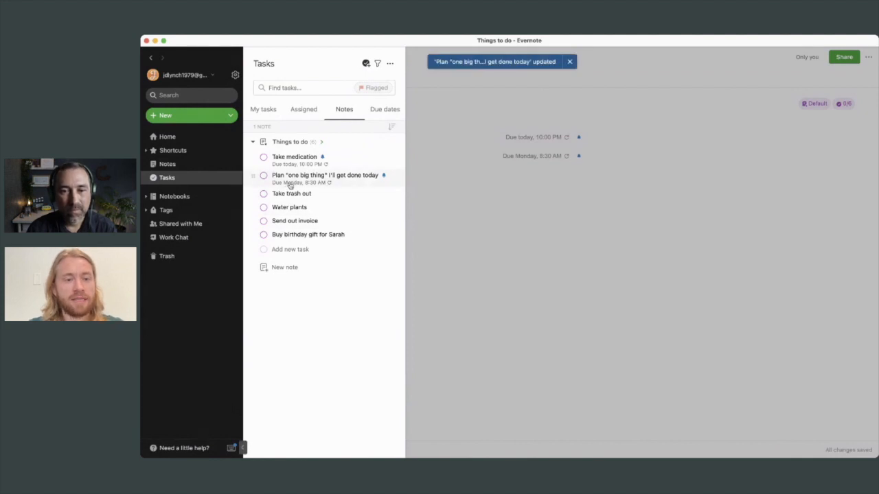
click(569, 62)
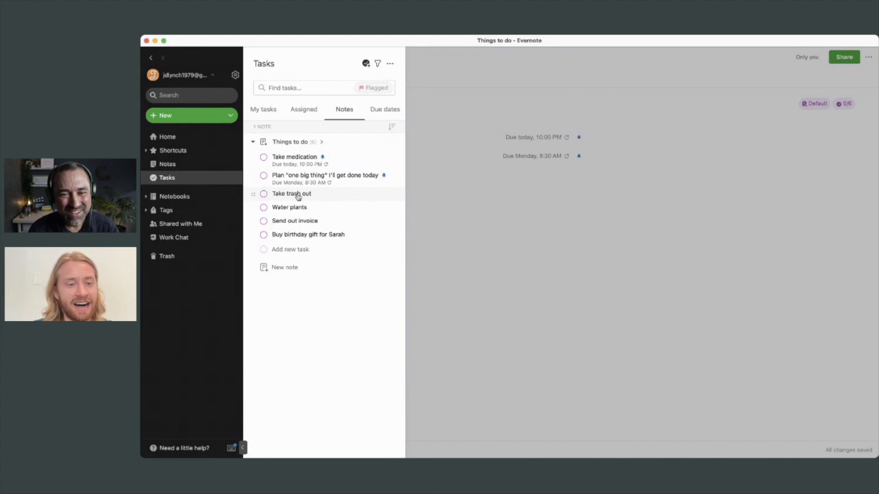
mouse_move(298, 196)
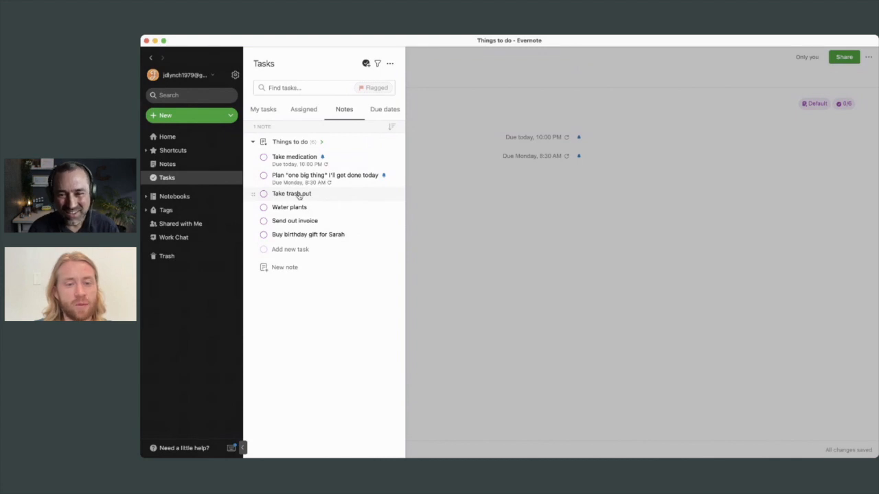
Step: Give Take trash out a due date of Thursday June 9 at 9:00 PM
click(291, 193)
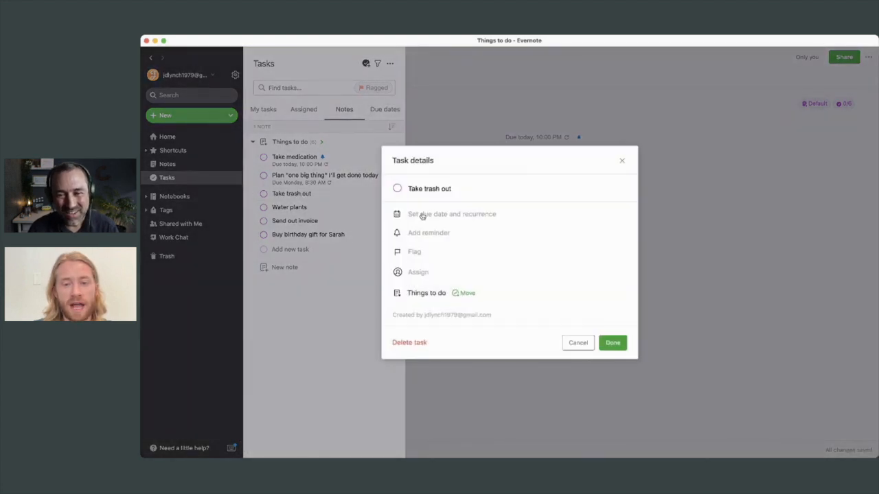
click(451, 213)
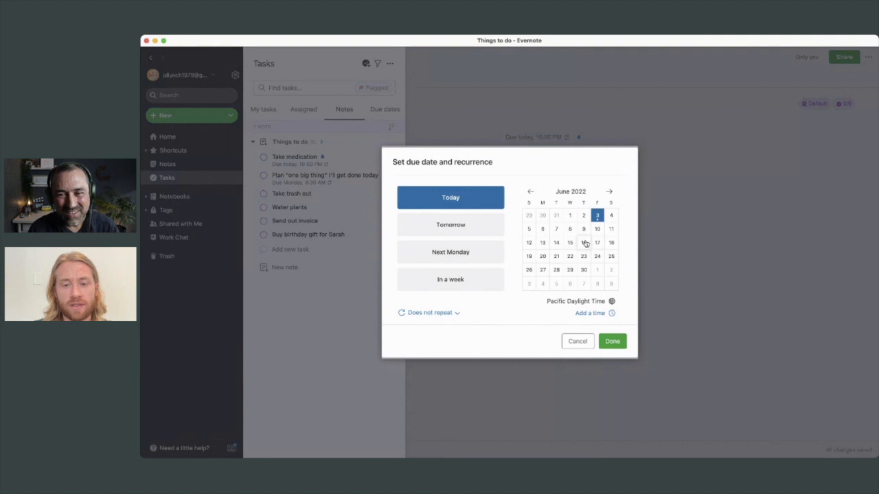
click(583, 229)
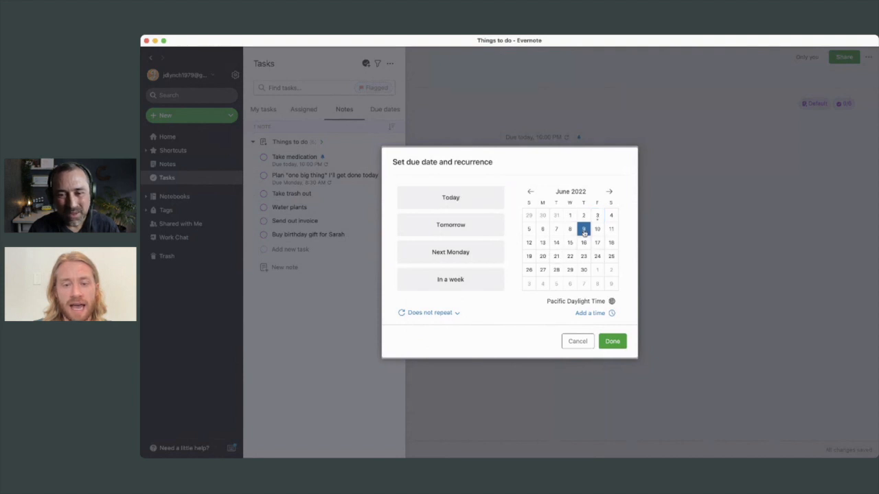
click(590, 313)
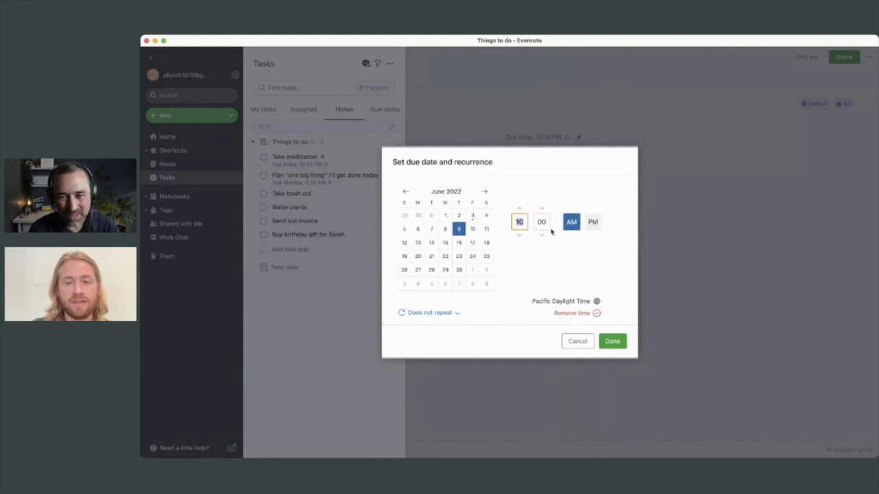
click(593, 222)
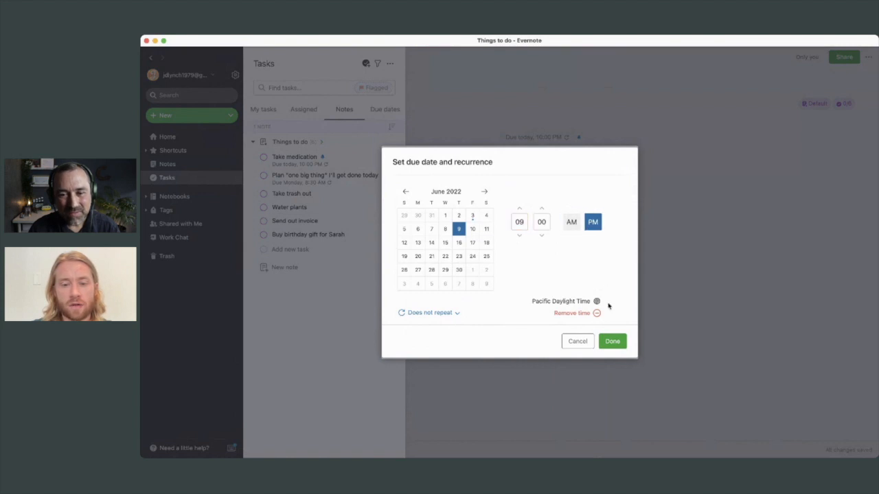
click(612, 341)
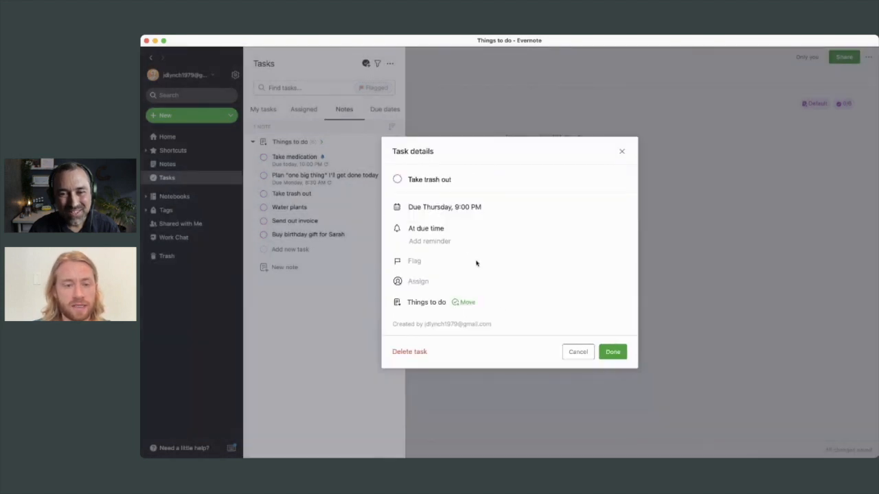
Step: Make Take trash out repeat weekly on Thursday and save the task
click(443, 207)
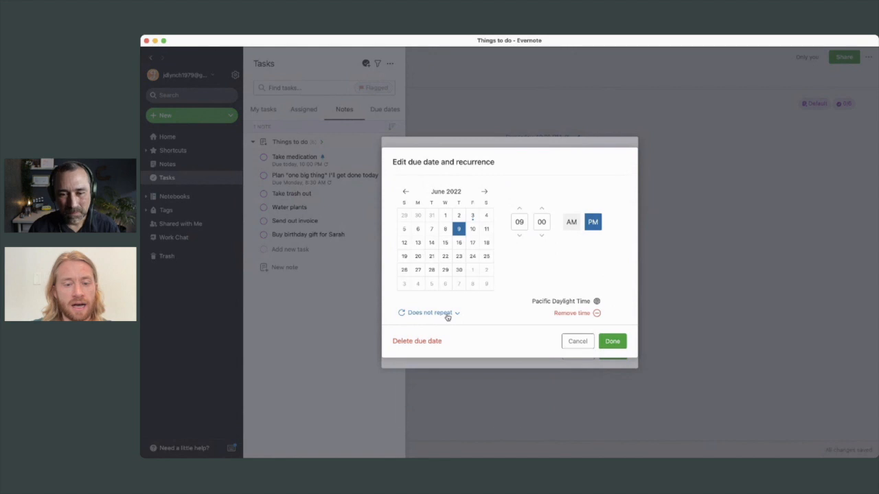
click(428, 313)
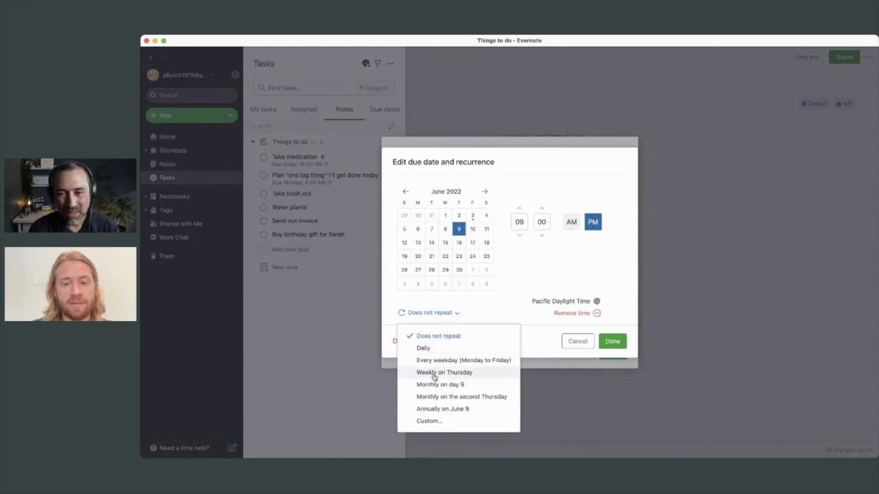
click(444, 372)
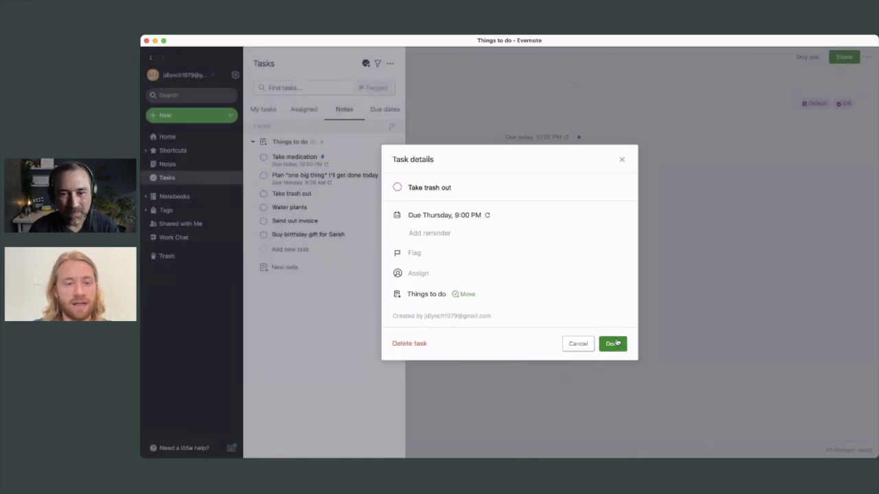
click(611, 344)
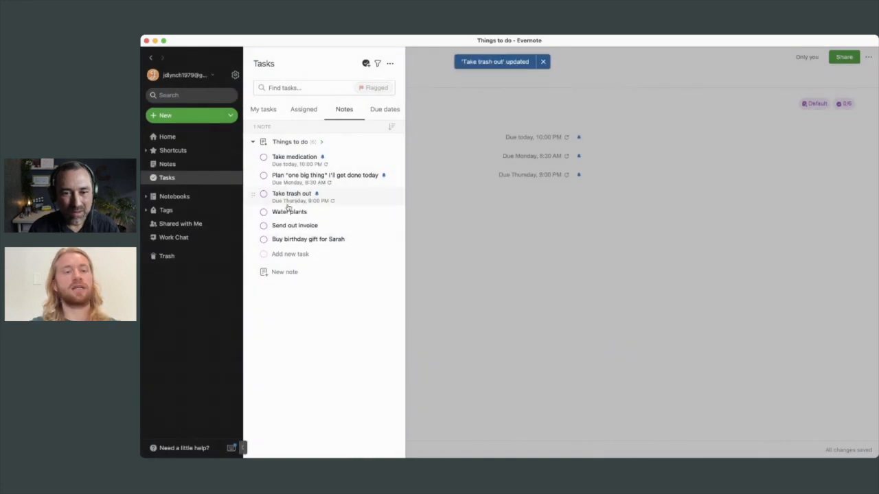
click(543, 61)
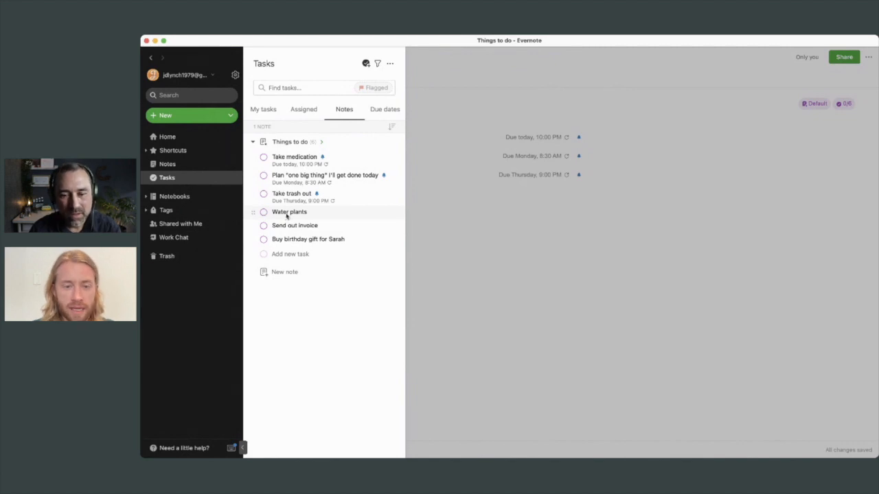
Step: Open Water plants' due date settings and list its repeat choices
click(289, 212)
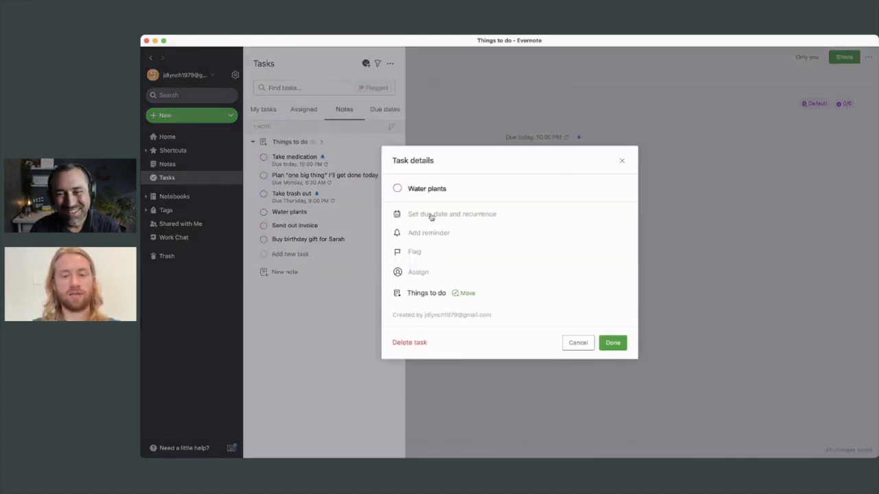
click(451, 213)
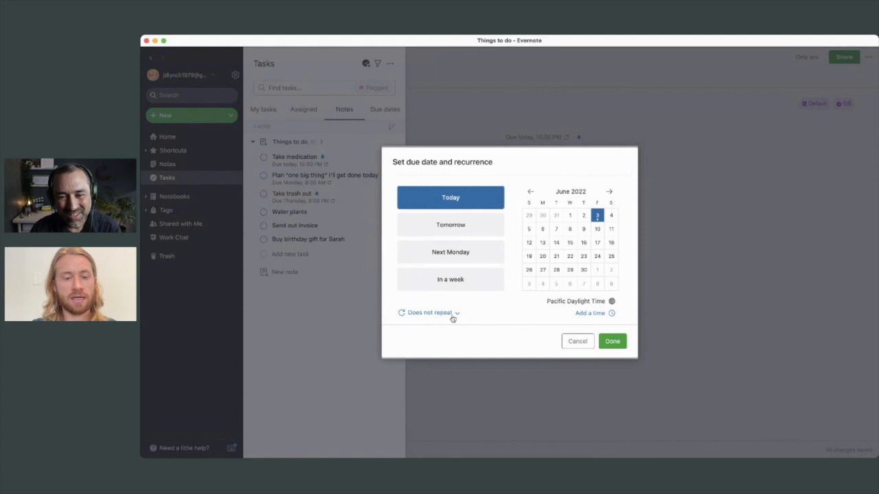
click(428, 313)
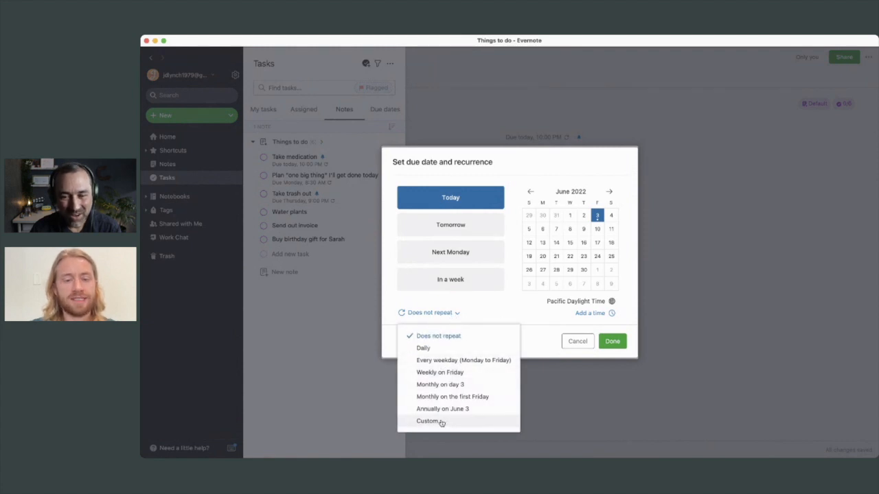
mouse_move(438, 373)
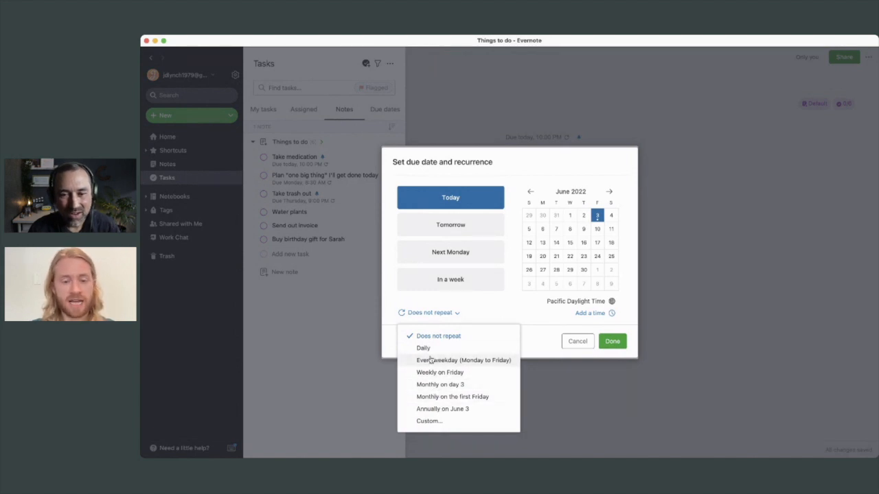
Step: Set a custom weekly repeat every 6 weeks on Saturday, with Friday deselected
click(429, 420)
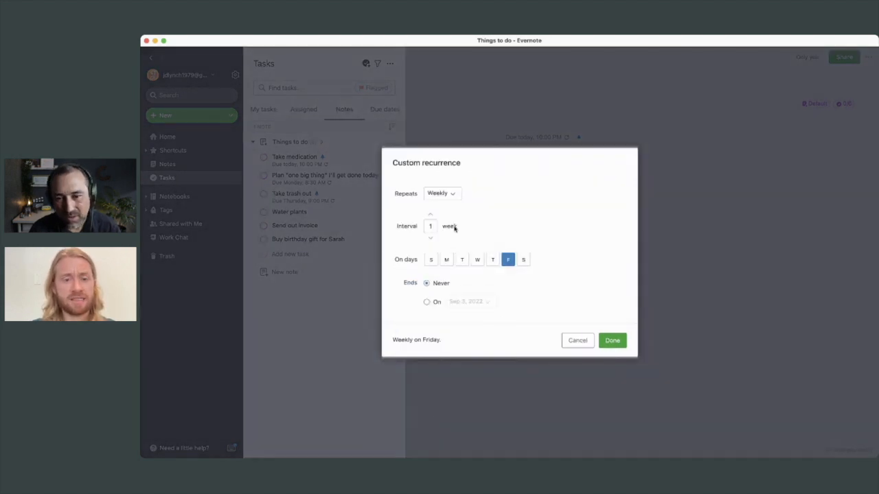
click(442, 193)
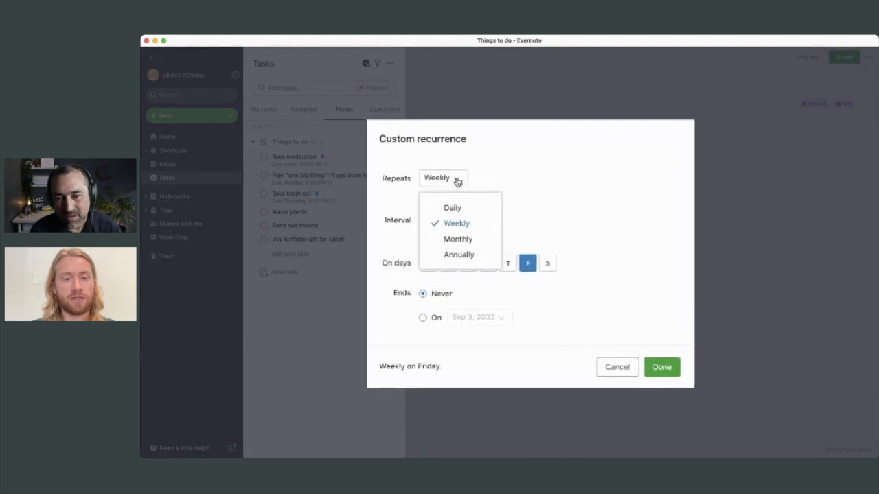
click(458, 238)
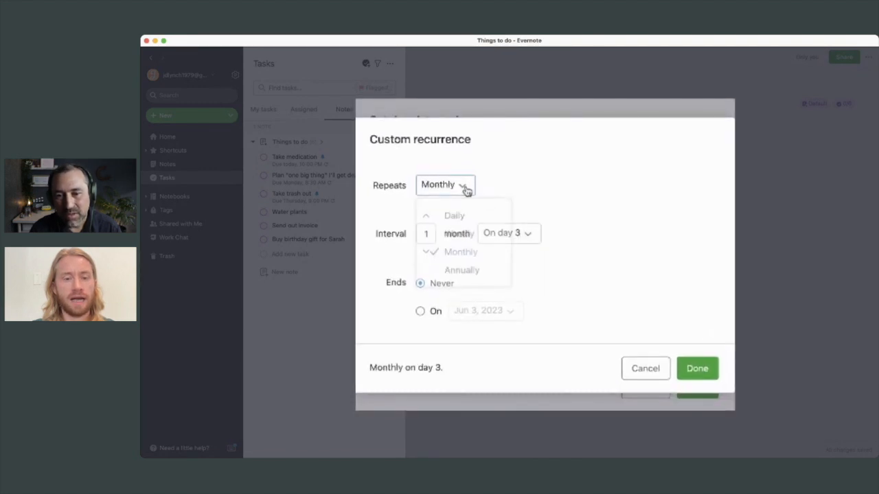
click(454, 233)
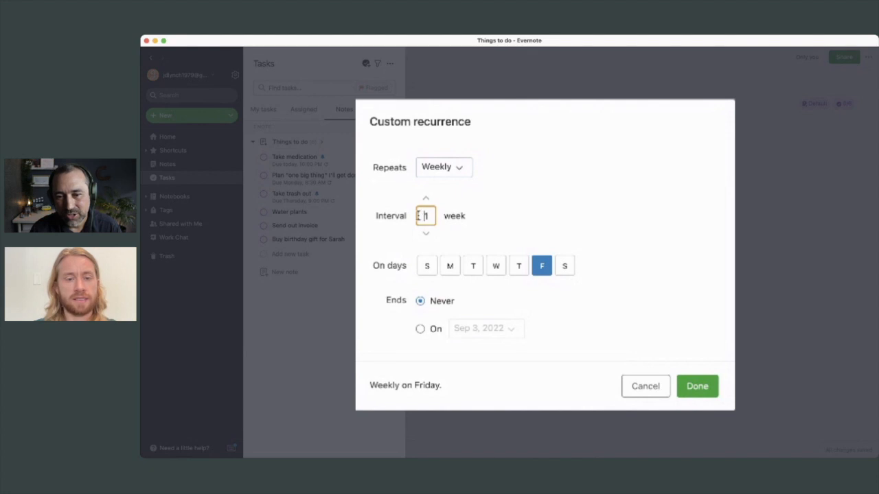
text(4)
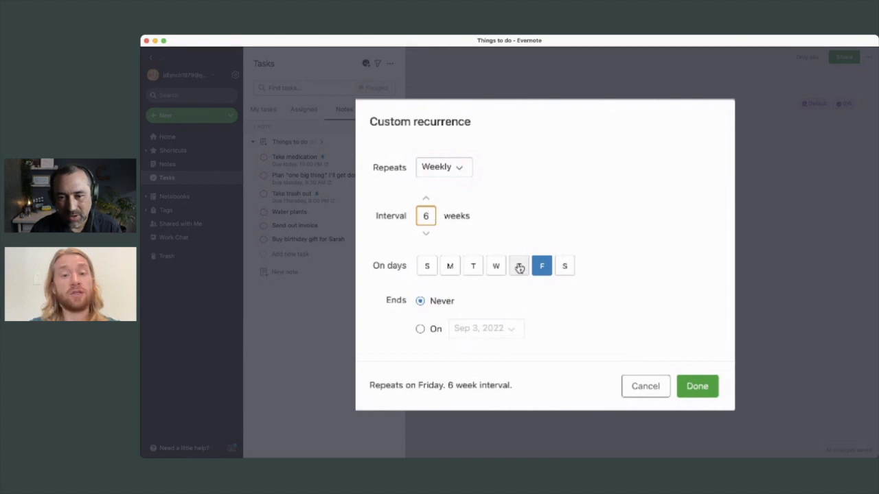
click(564, 265)
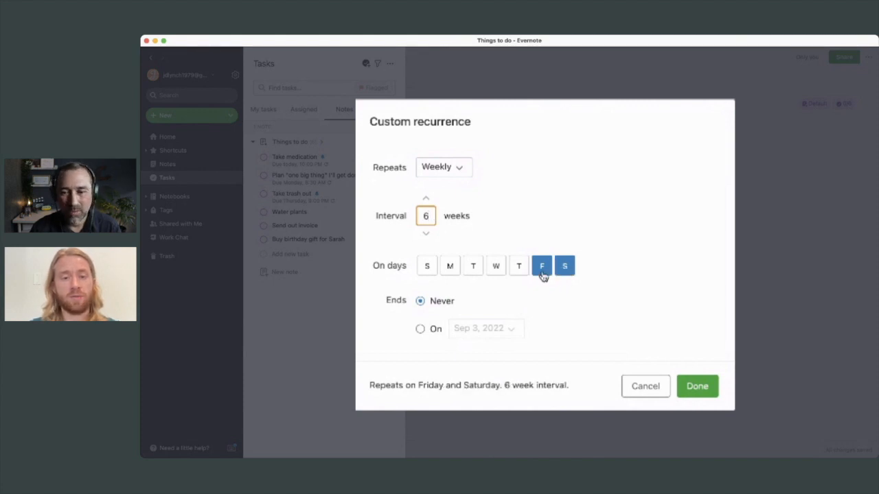
mouse_move(532, 274)
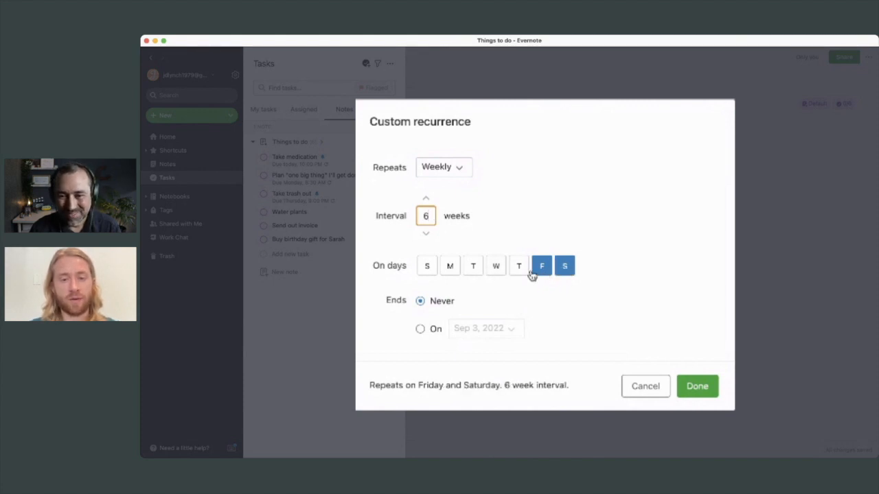
mouse_move(553, 272)
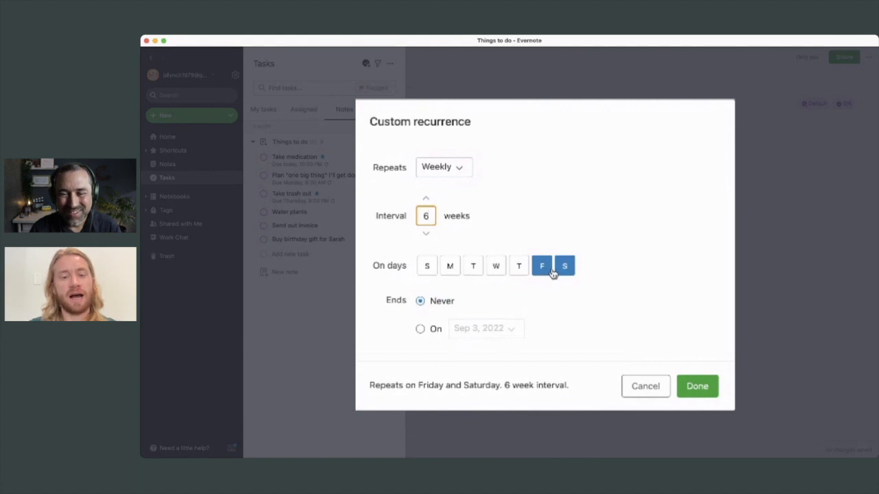
click(541, 265)
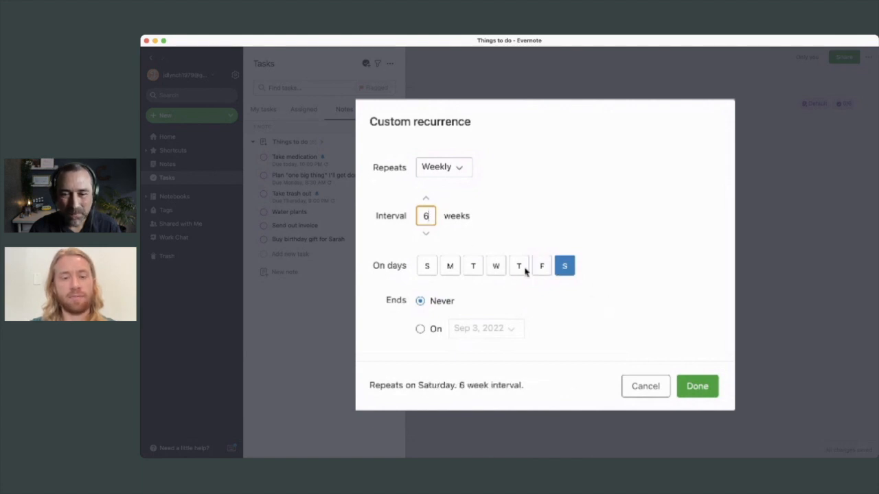
mouse_move(496, 266)
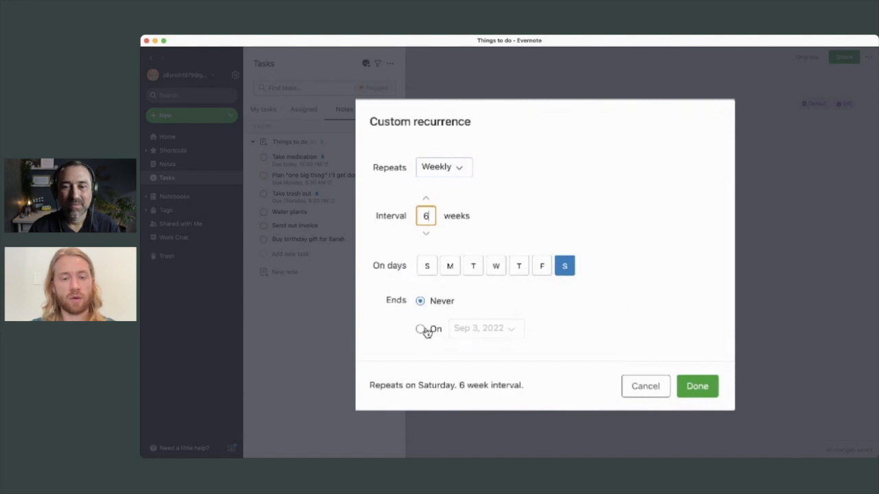
mouse_move(434, 345)
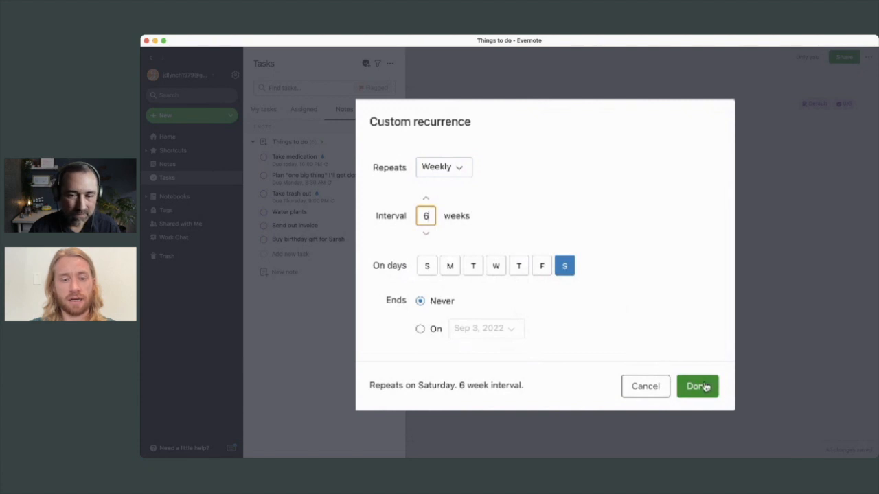
Step: Confirm the six-week Saturday recurrence and save Water plants as due tomorrow
click(697, 387)
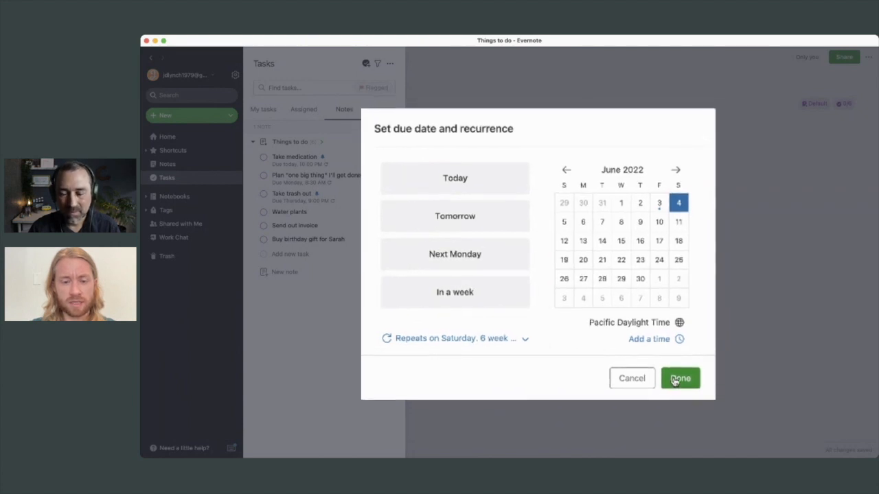
click(680, 378)
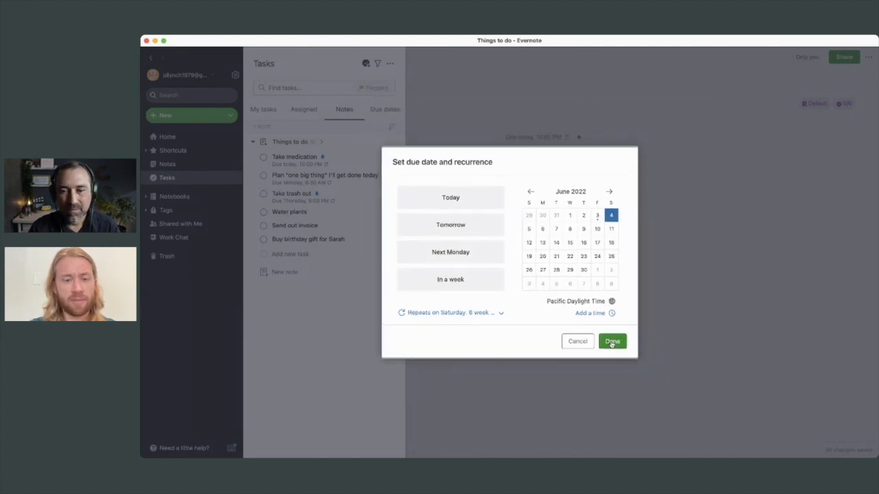
click(612, 341)
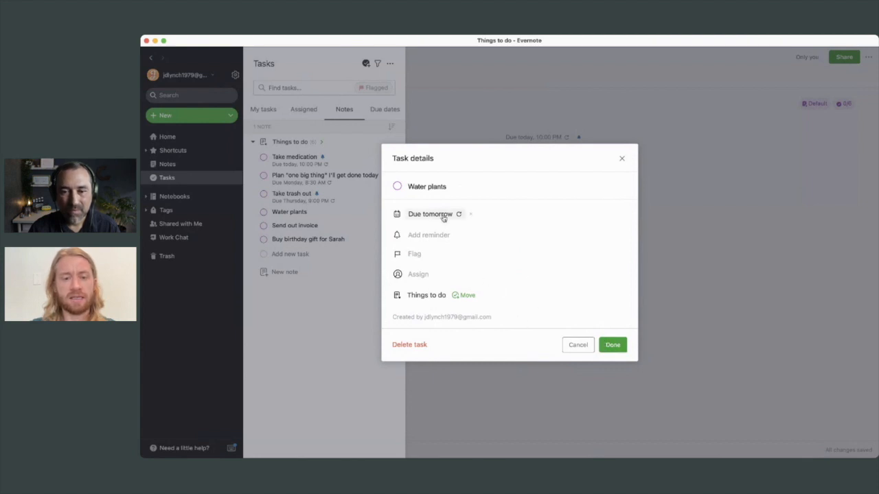
click(612, 344)
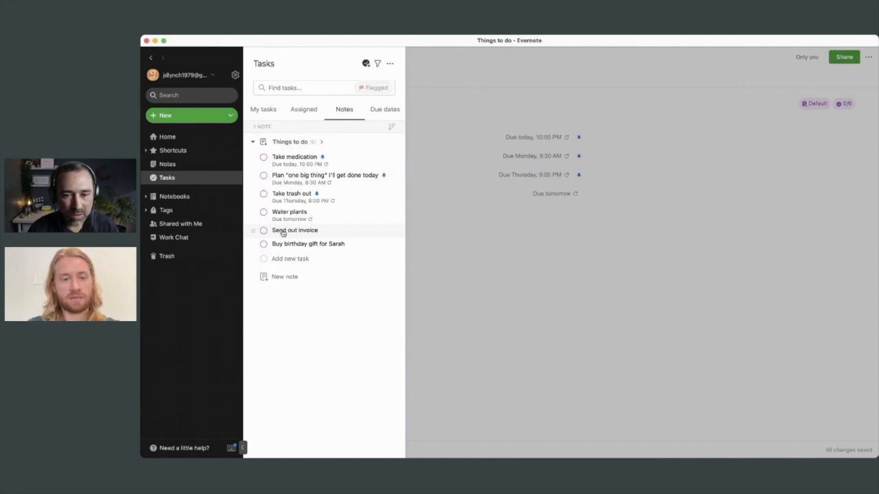
Step: Give Send out invoice a June 30 due date with a repeat option and save it
click(294, 230)
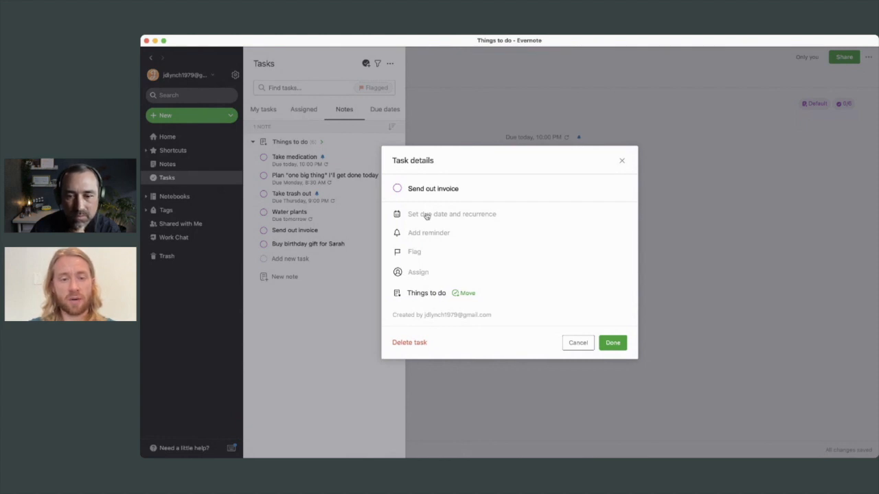
click(451, 213)
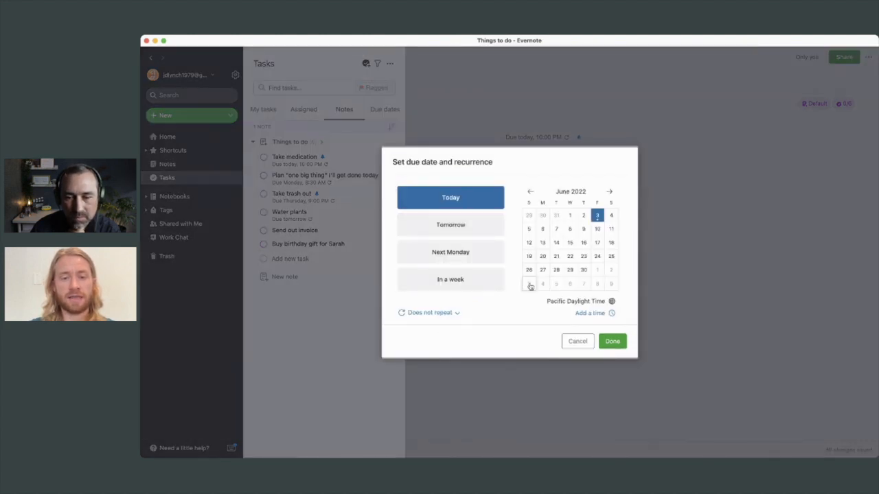
click(583, 270)
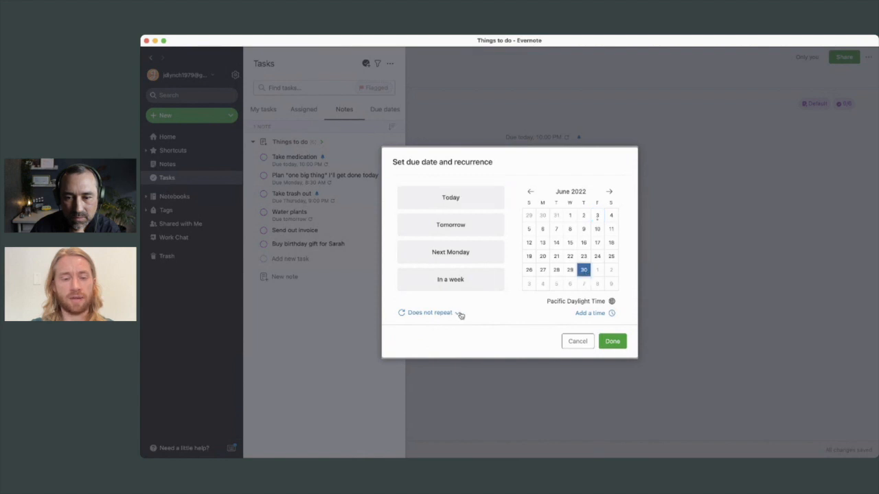
click(429, 312)
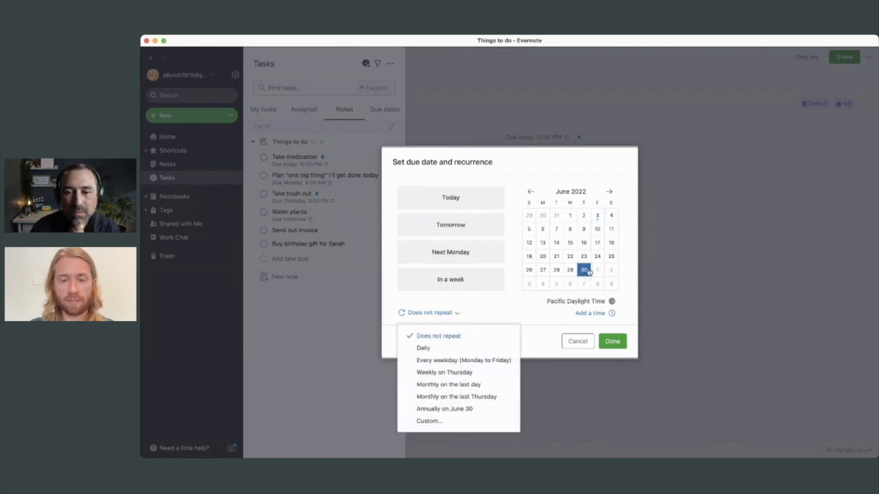
mouse_move(439, 348)
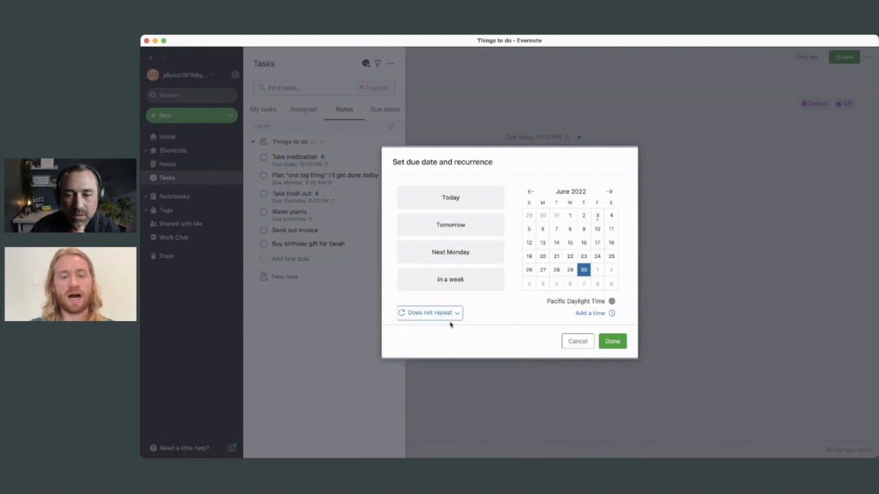
click(428, 313)
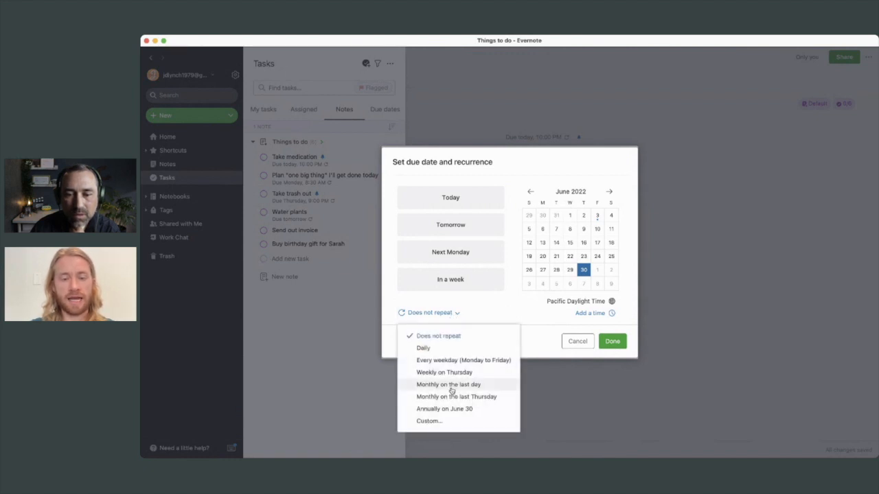
mouse_move(457, 396)
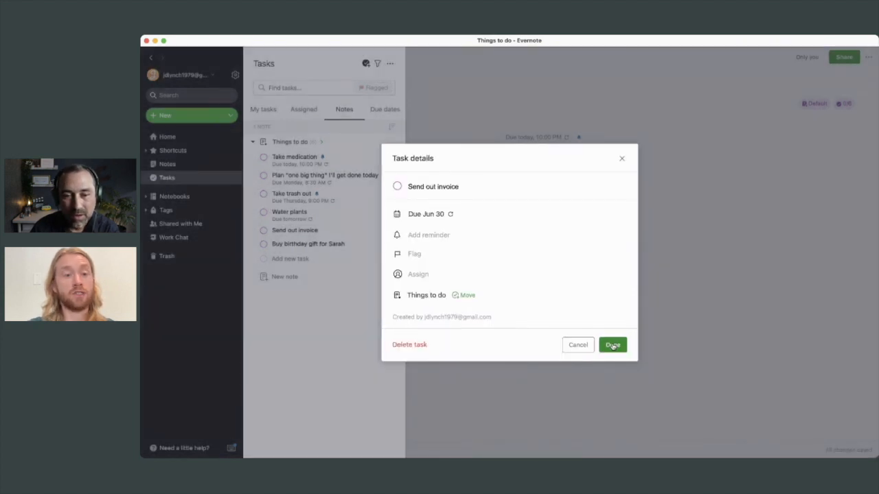
click(612, 345)
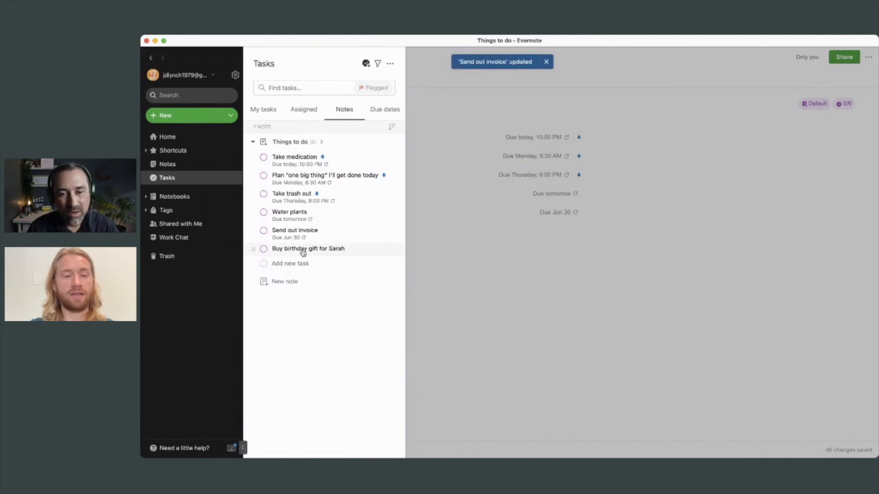
Step: Make Buy birthday gift for Sarah due June 22, repeating annually, and save it
click(308, 249)
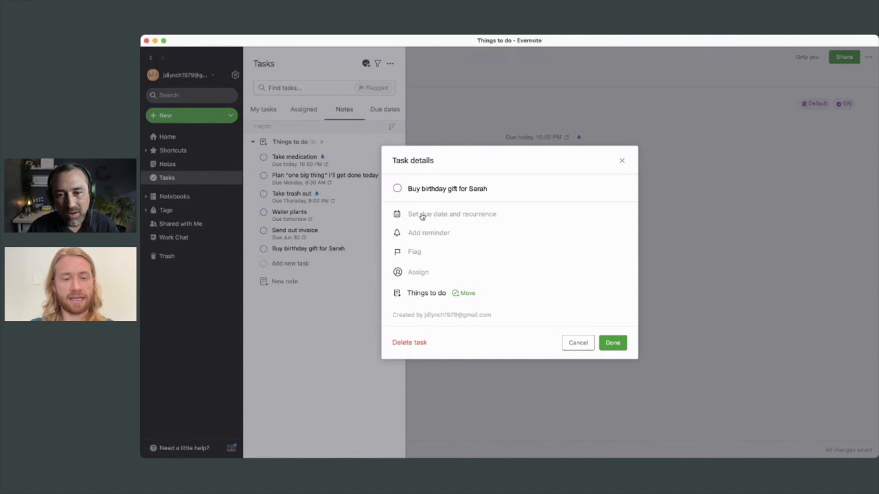
click(451, 213)
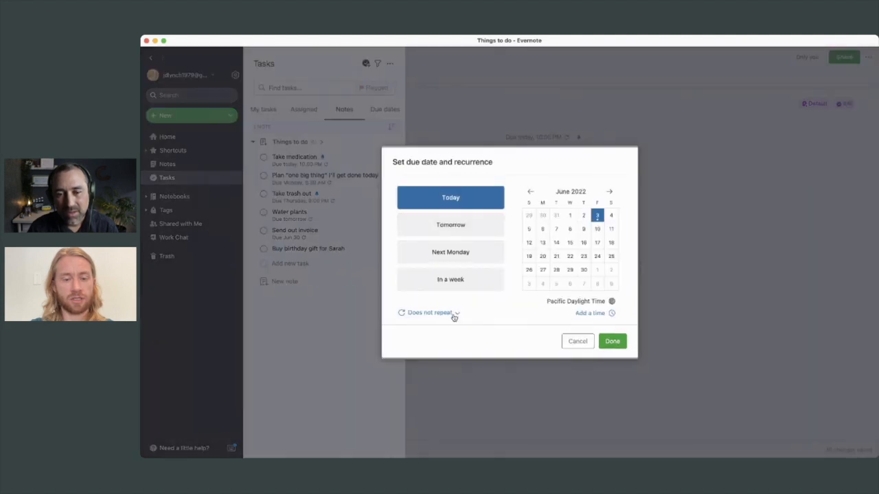
click(429, 313)
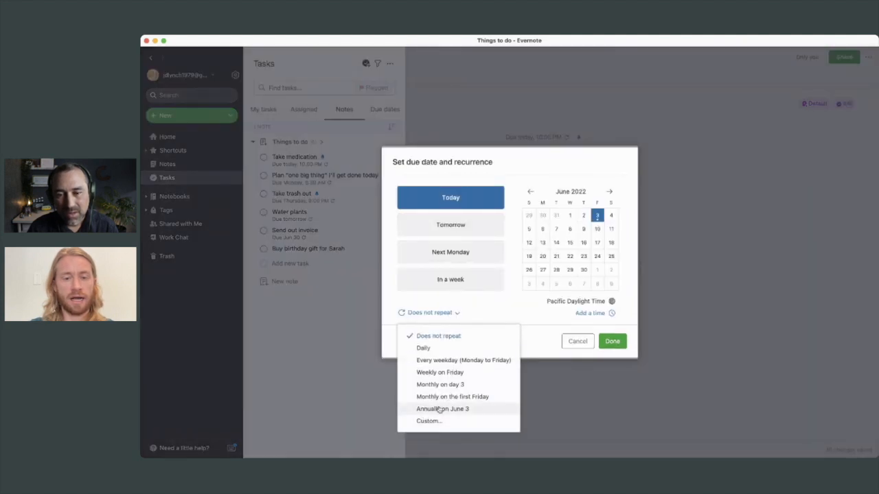
click(442, 409)
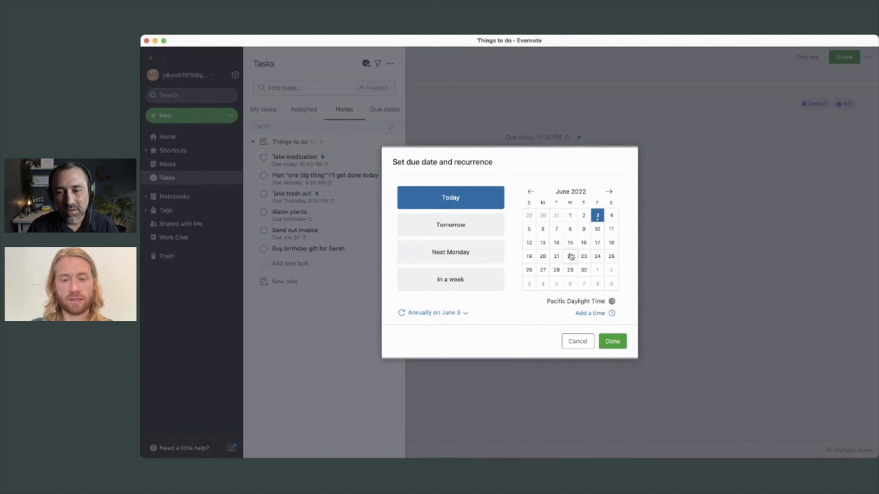
click(569, 256)
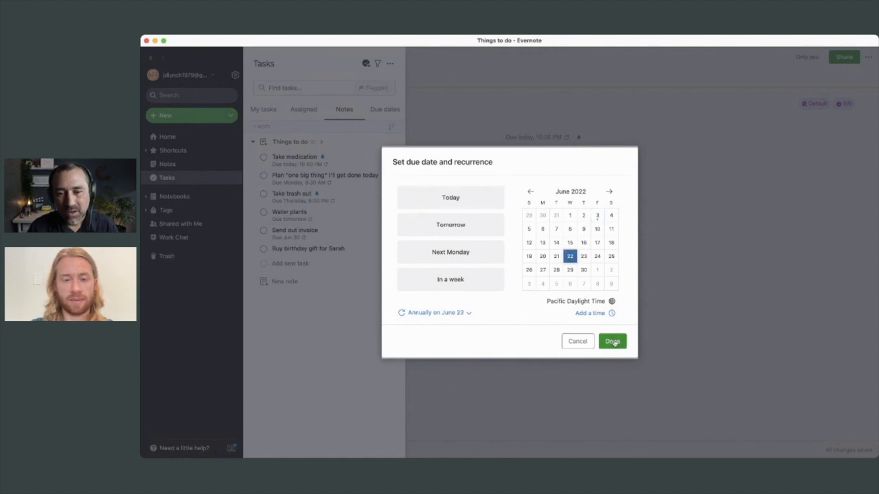
click(612, 341)
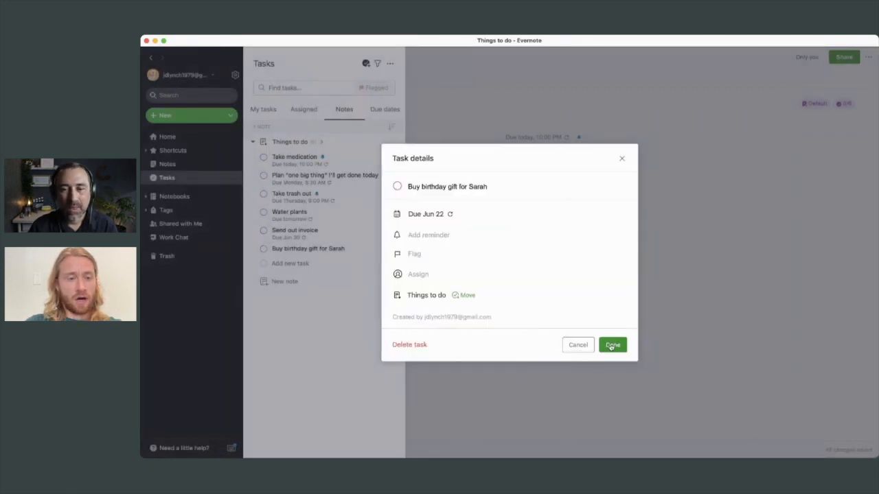
click(612, 345)
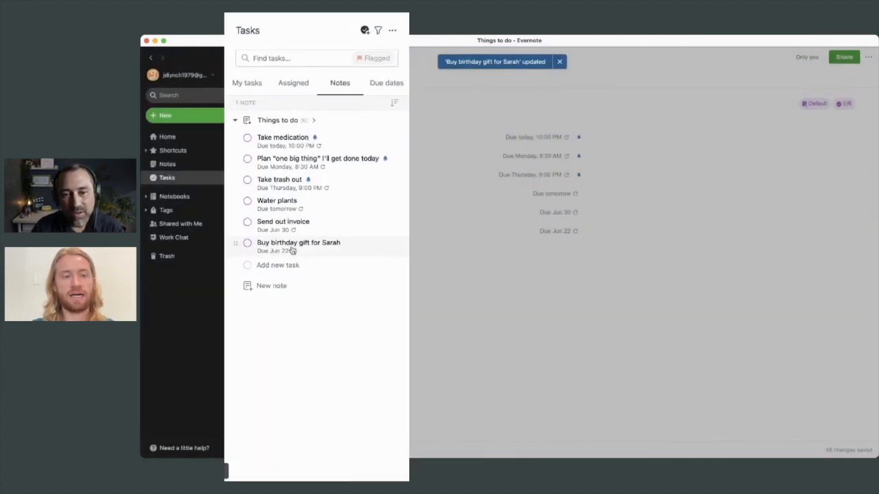
click(559, 61)
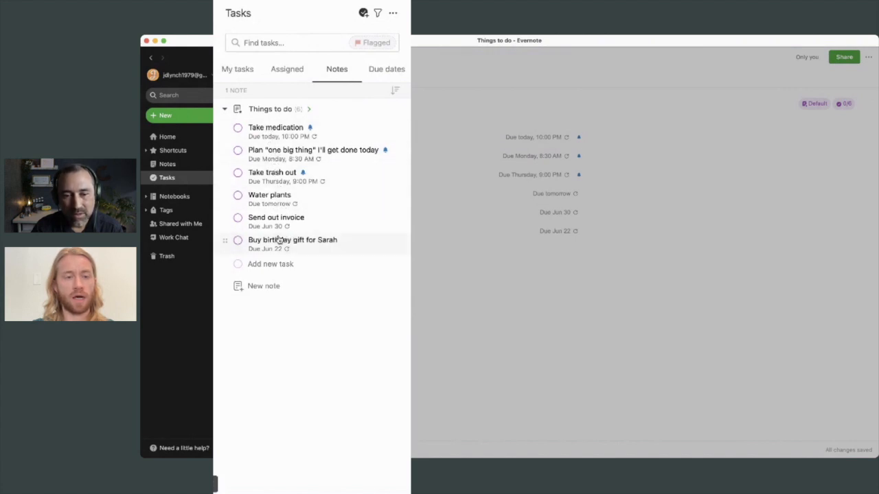
mouse_move(264, 134)
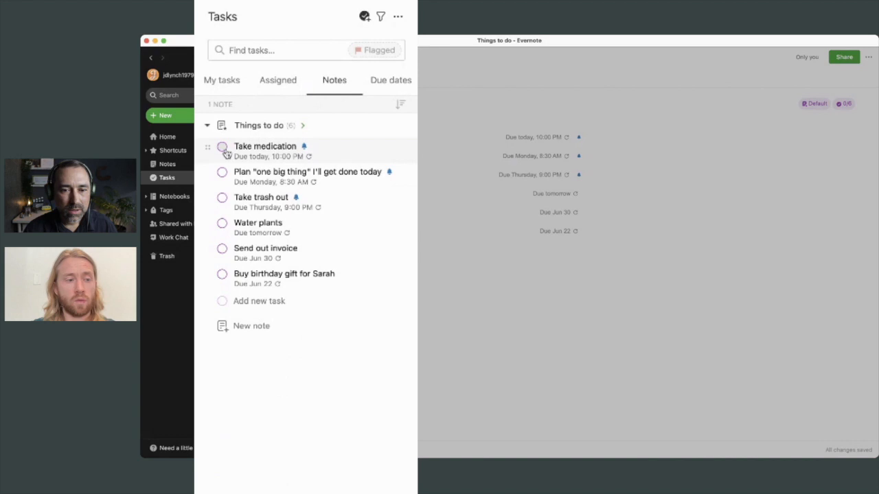
mouse_move(224, 151)
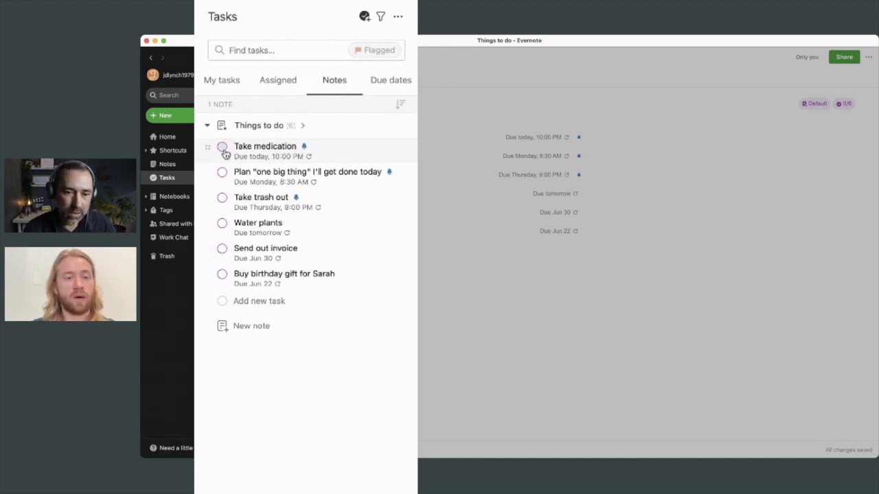
mouse_move(231, 228)
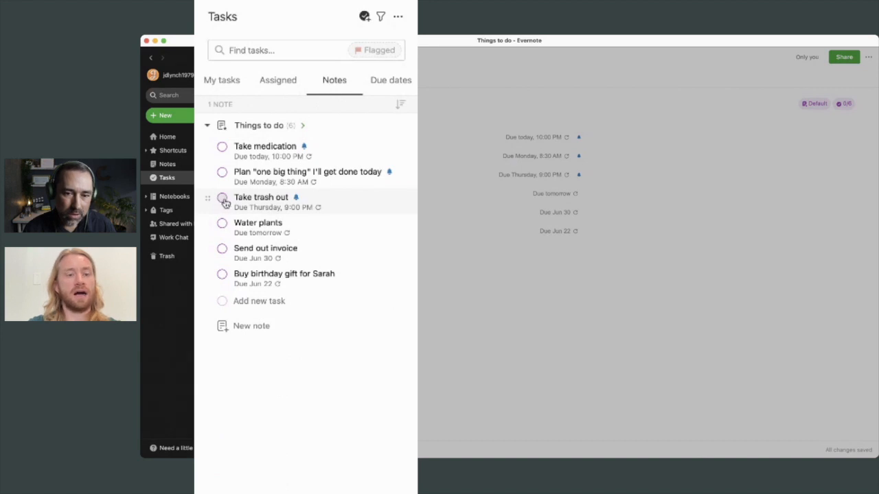
click(222, 202)
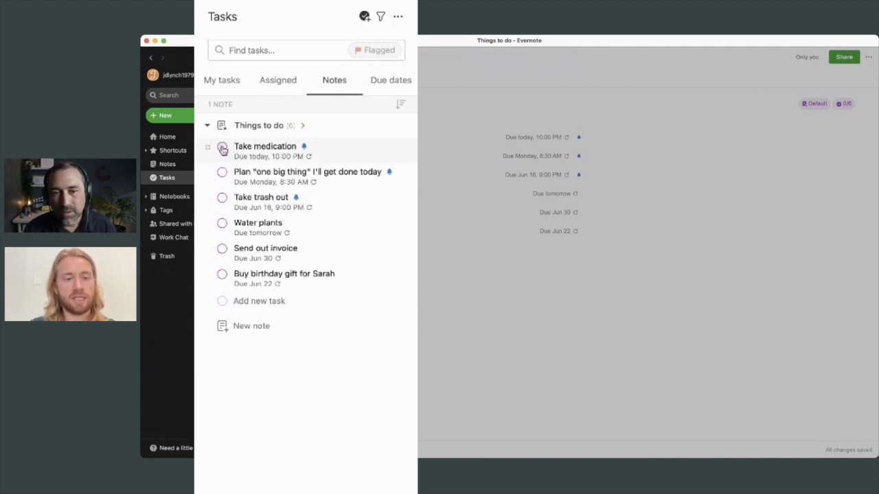
click(222, 146)
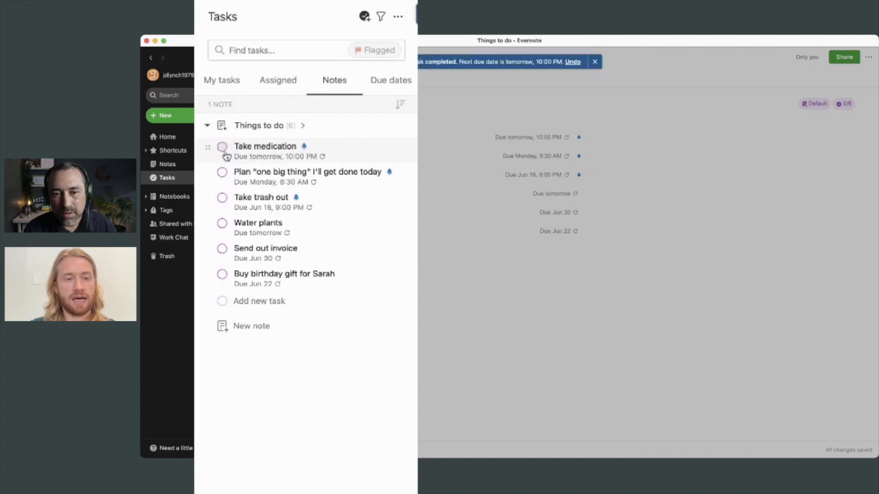
click(222, 146)
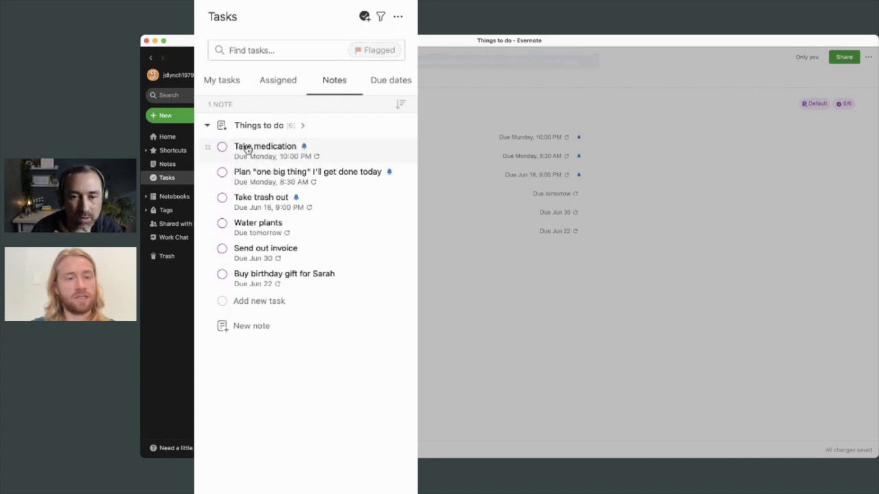
click(221, 146)
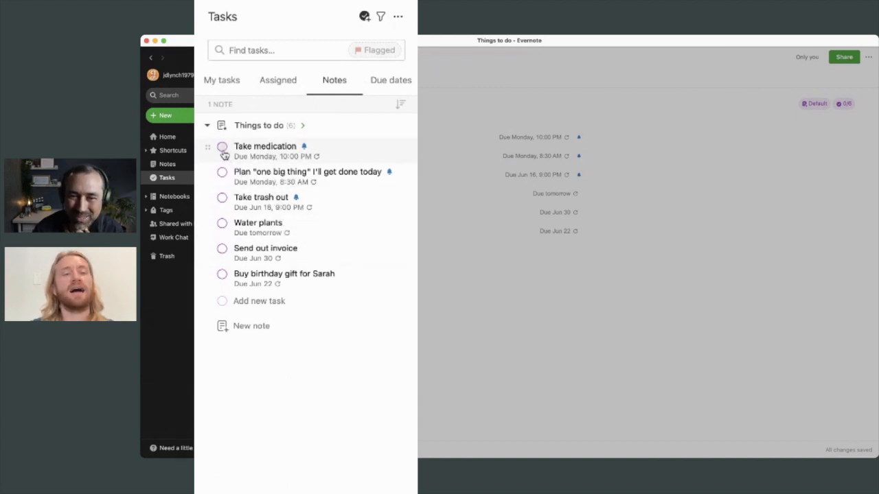
mouse_move(279, 161)
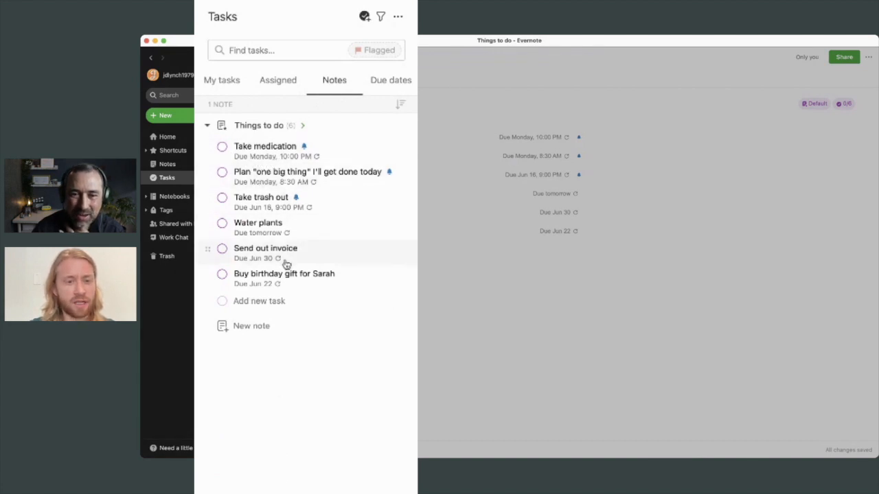
mouse_move(275, 156)
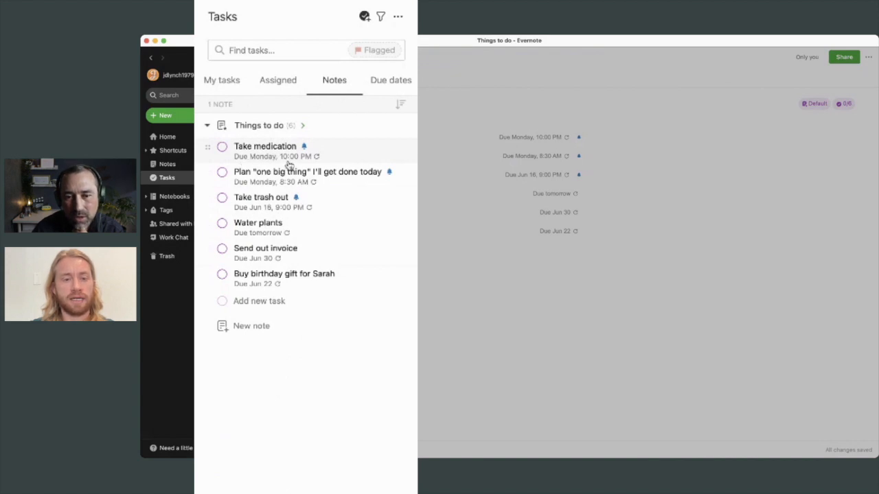
mouse_move(321, 156)
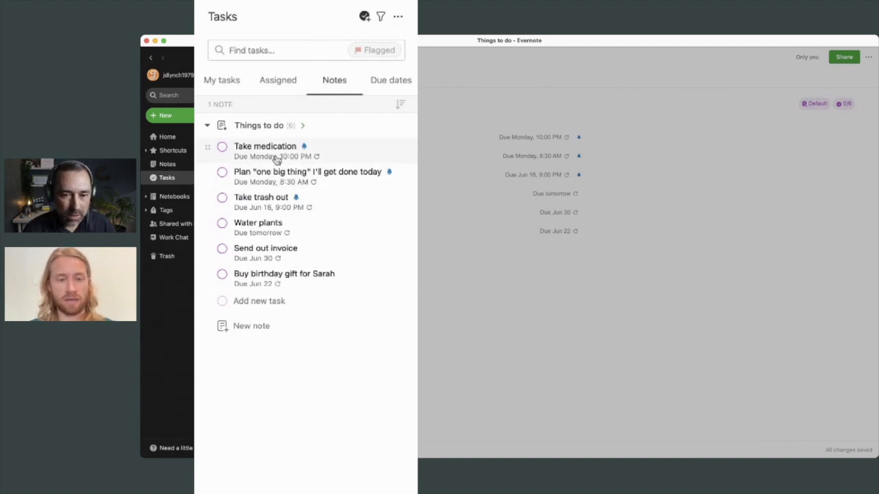
mouse_move(252, 156)
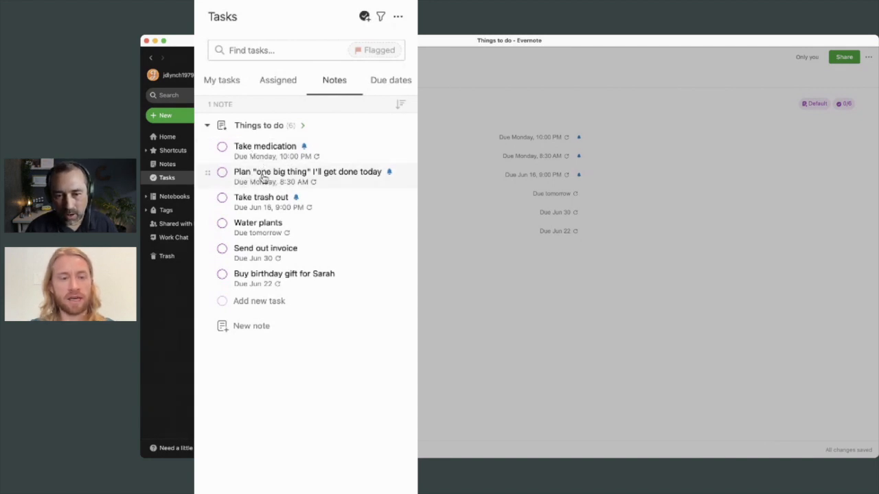
mouse_move(276, 180)
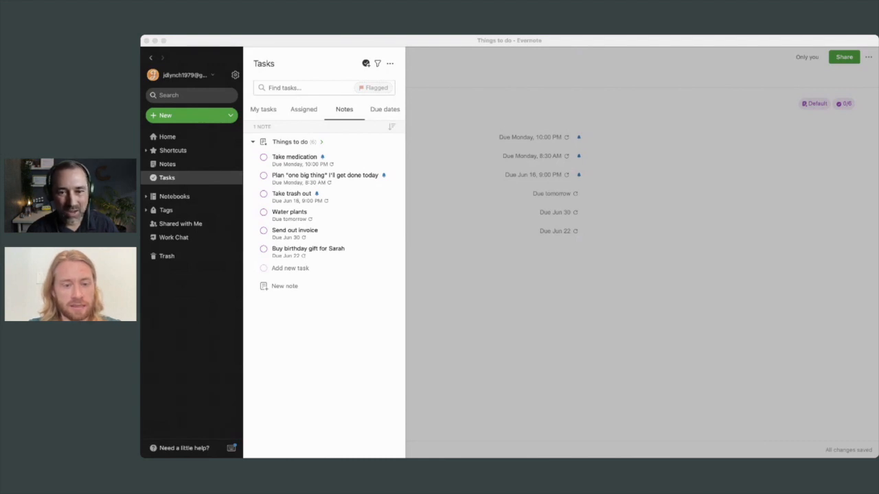
mouse_move(284, 230)
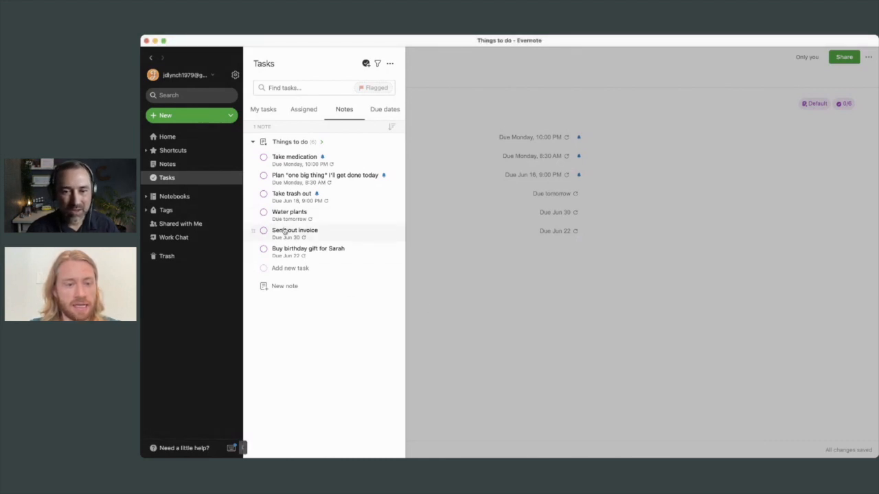
Step: Assign the Send out invoice task to a different collaborator and save
click(295, 230)
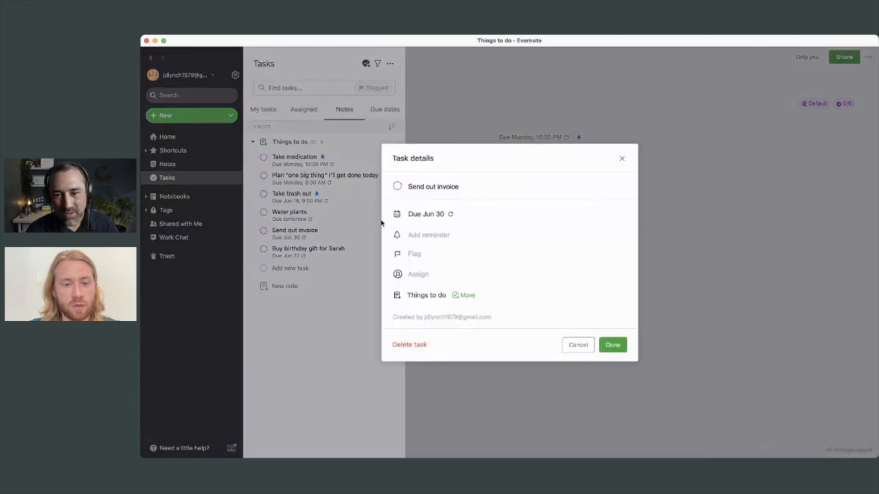
click(417, 274)
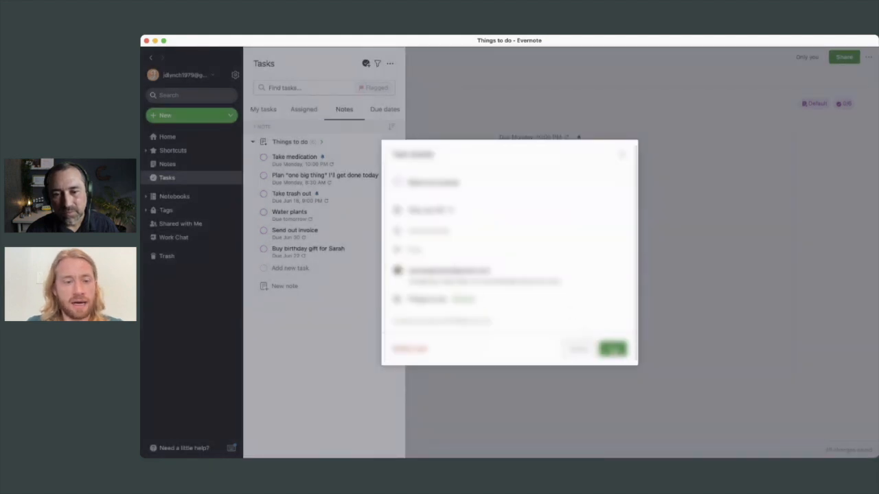
click(611, 349)
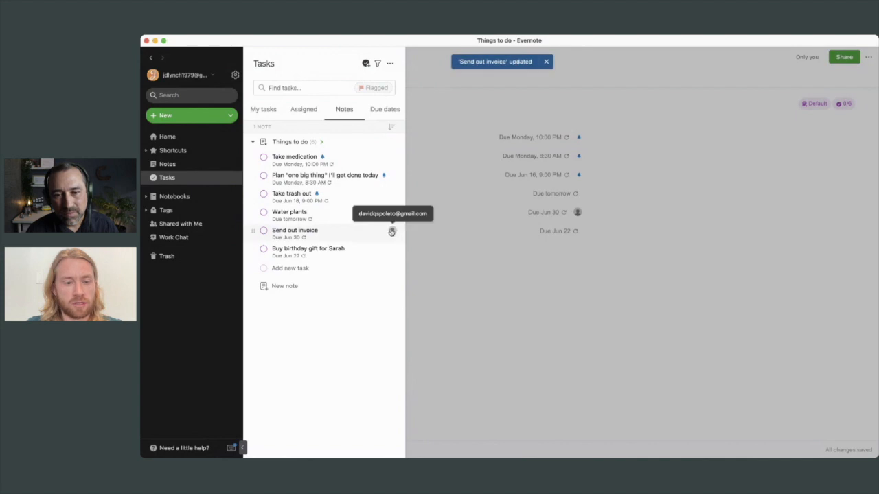
click(546, 61)
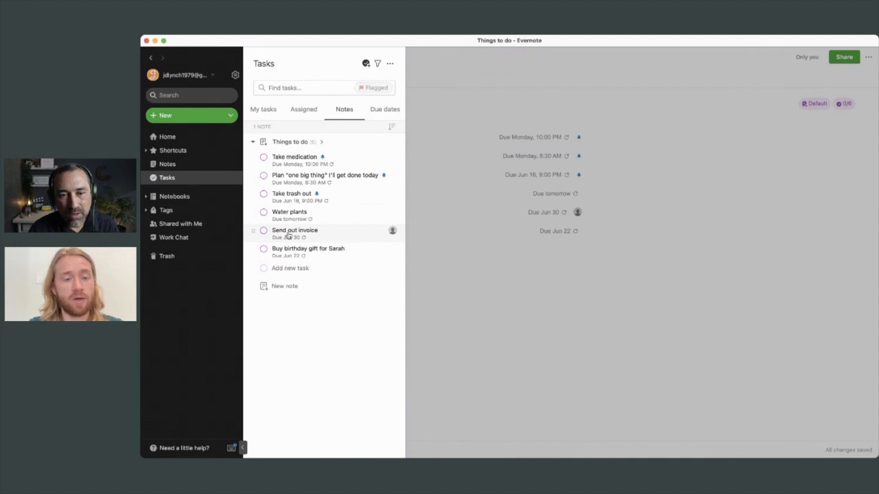
mouse_move(371, 234)
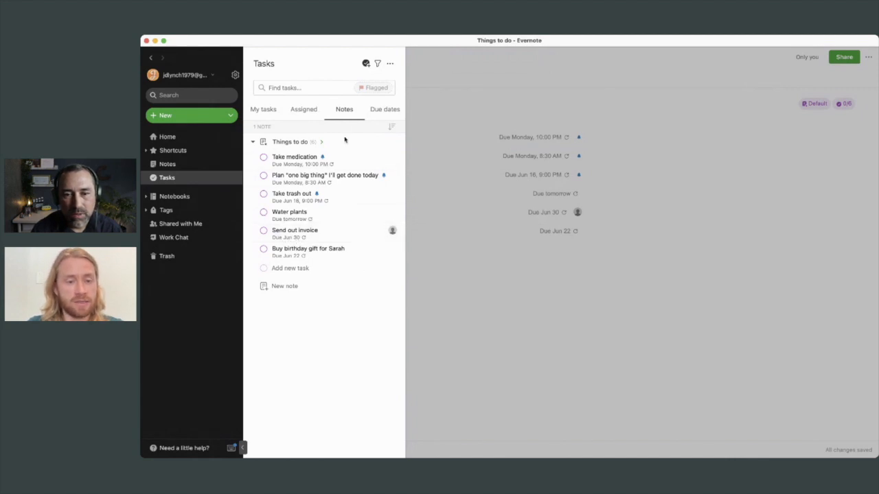
click(384, 109)
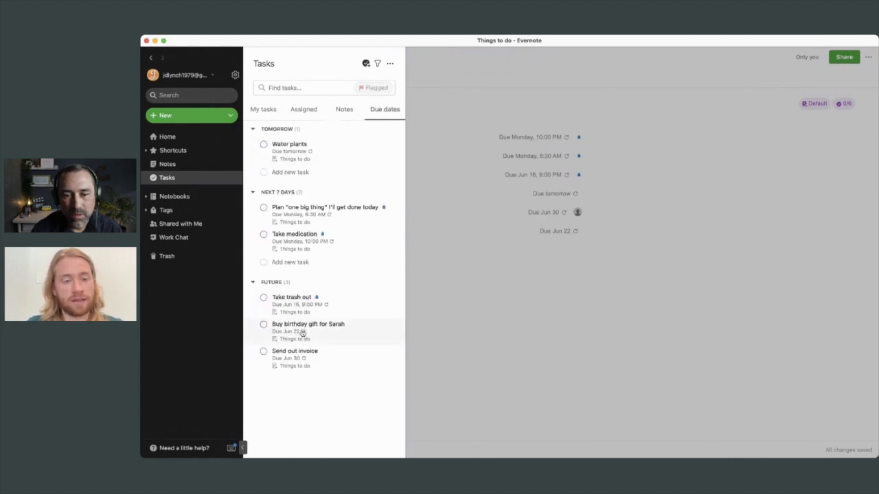
mouse_move(305, 297)
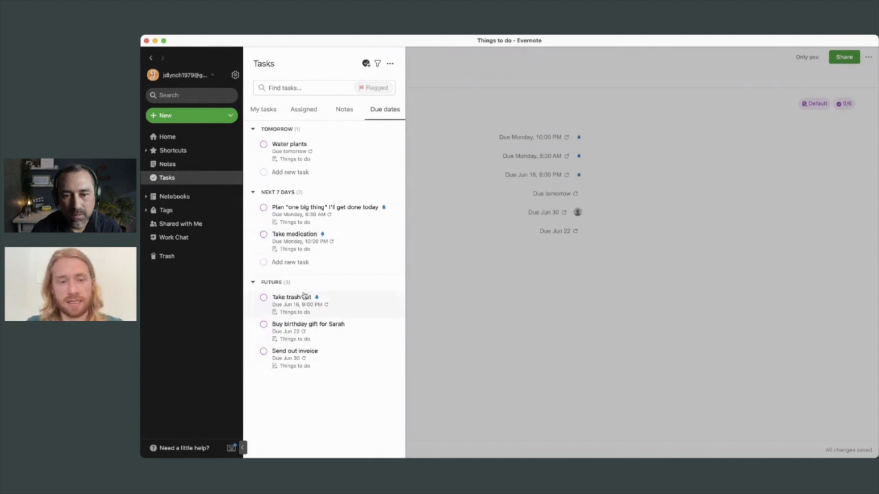
click(344, 109)
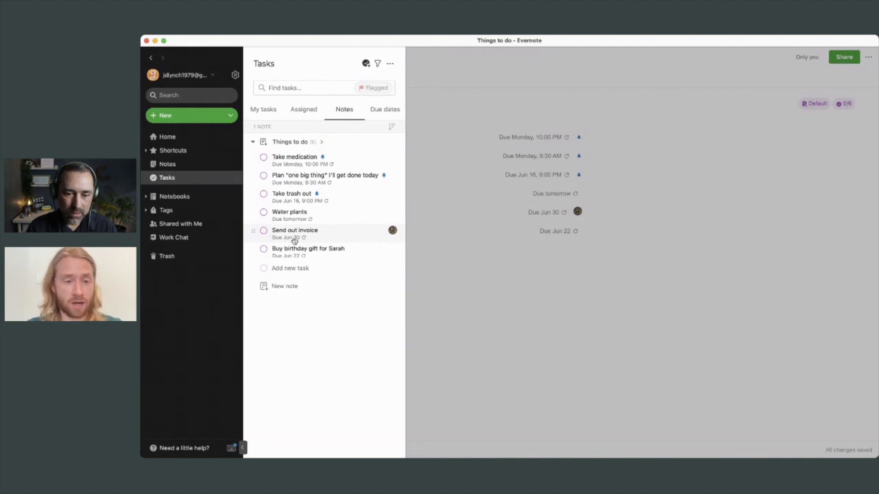
mouse_move(392, 230)
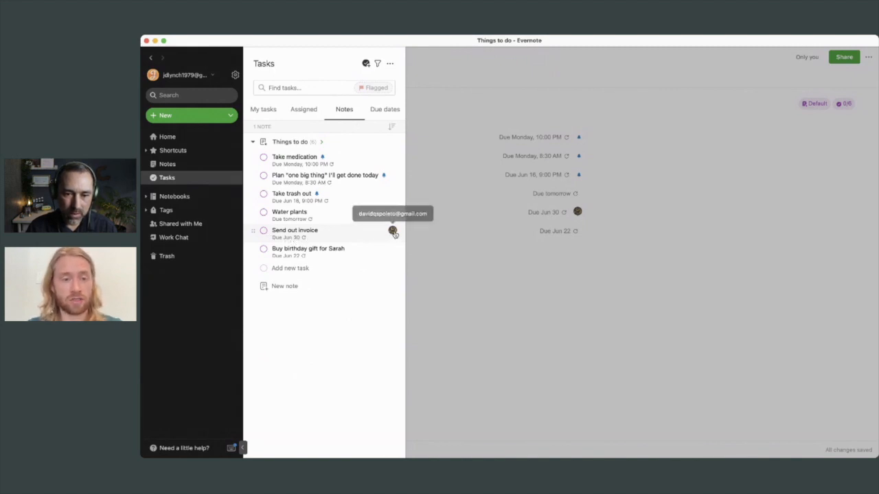
mouse_move(302, 237)
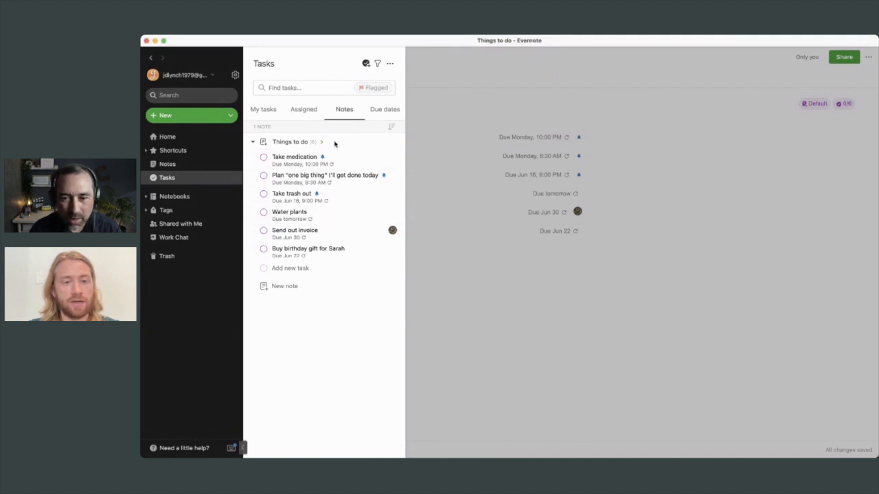
click(287, 141)
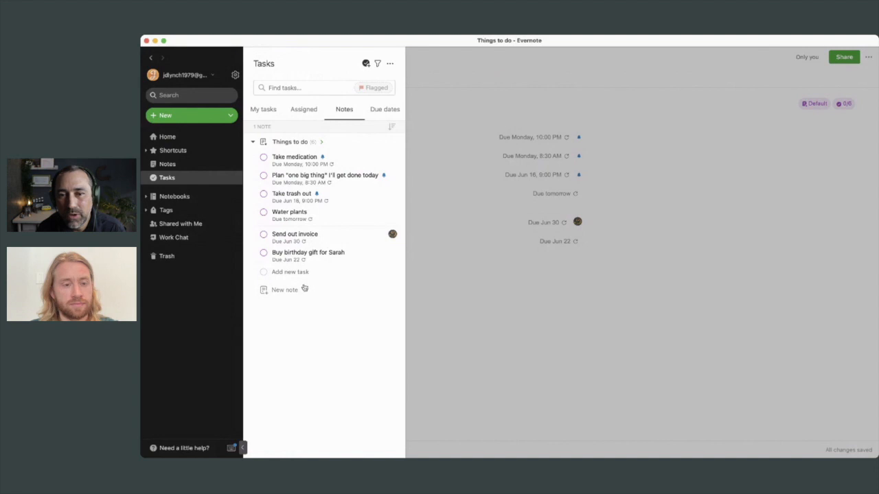
Step: Filter the task list by a Next 14 days due date (Jun 3 – Jun 17, 2022)
click(377, 63)
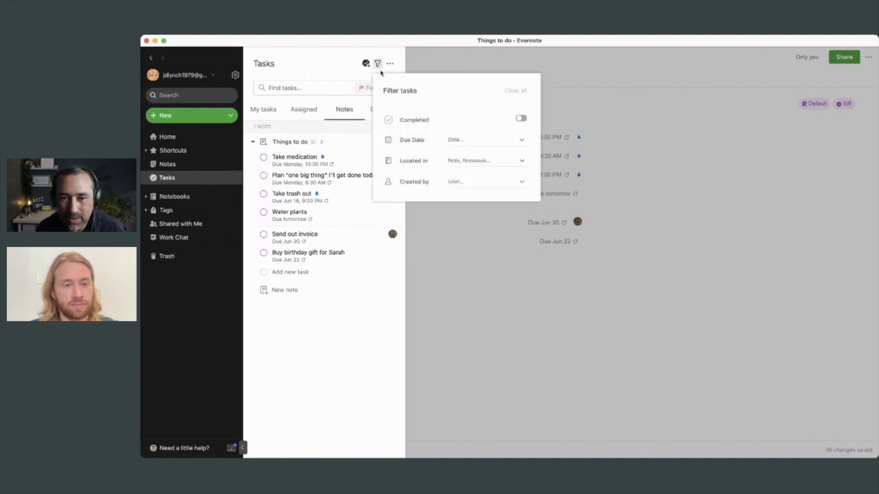
mouse_move(502, 143)
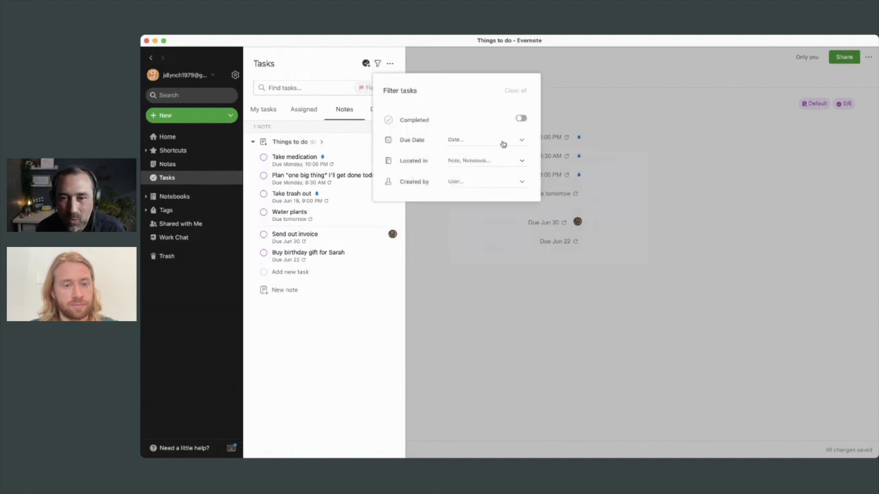
click(486, 140)
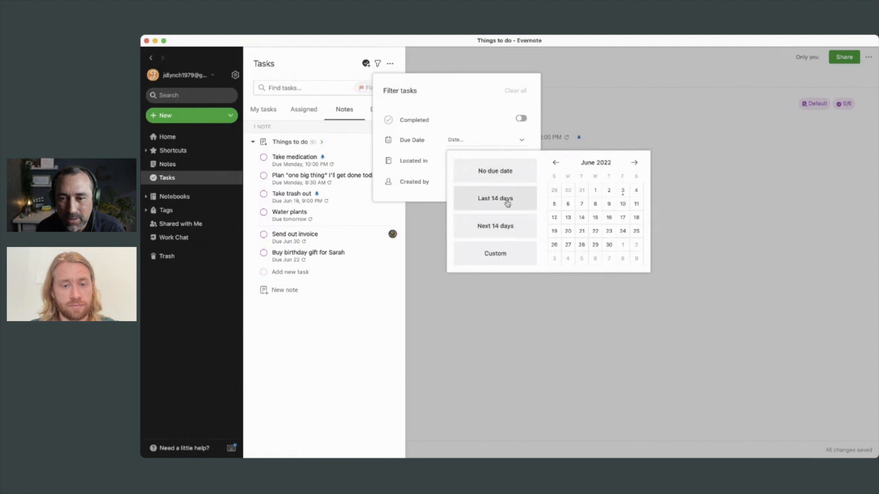
click(495, 225)
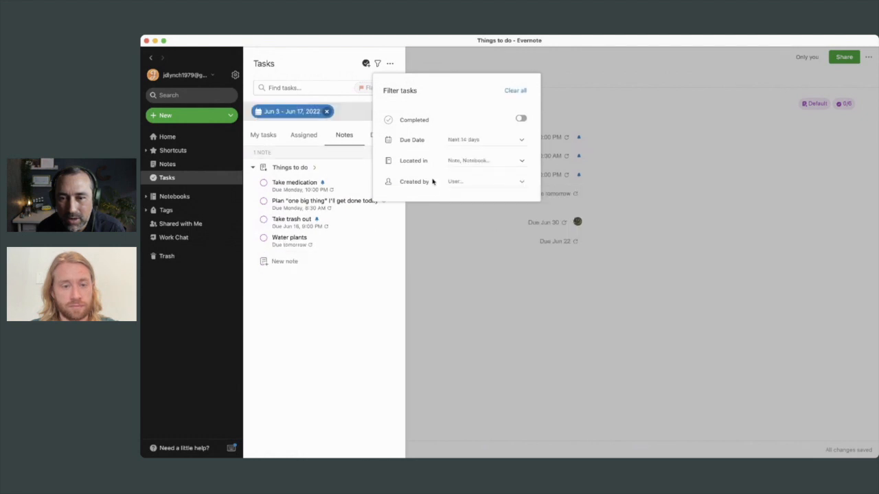
mouse_move(340, 52)
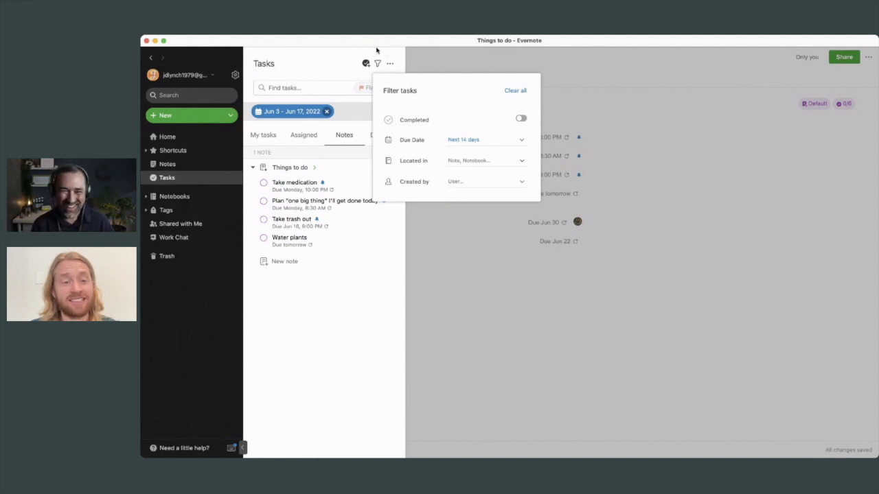
mouse_move(360, 43)
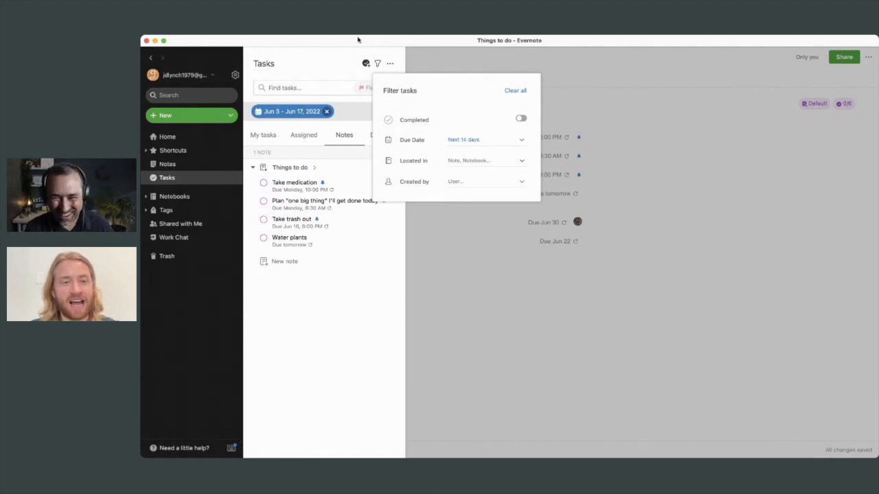